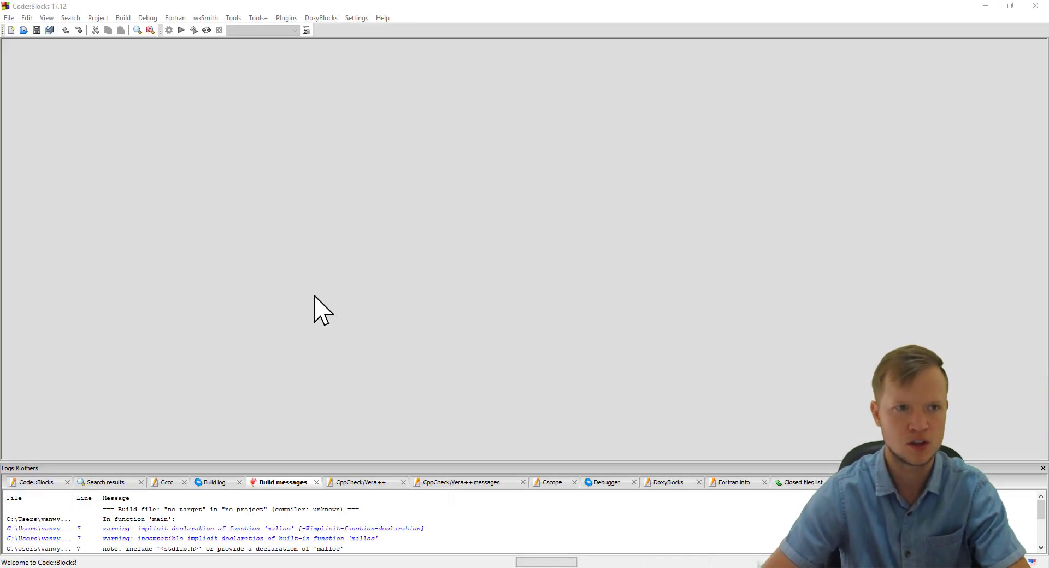
- Create a new empty file and enter DynamicArray.c as its name for saving on the Desktop
click(8, 18)
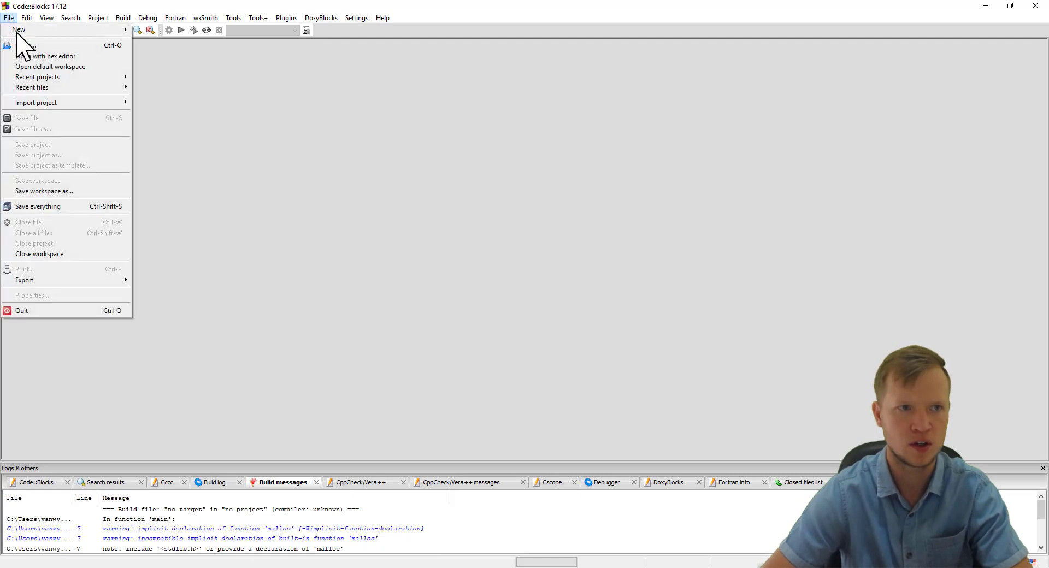
click(18, 29)
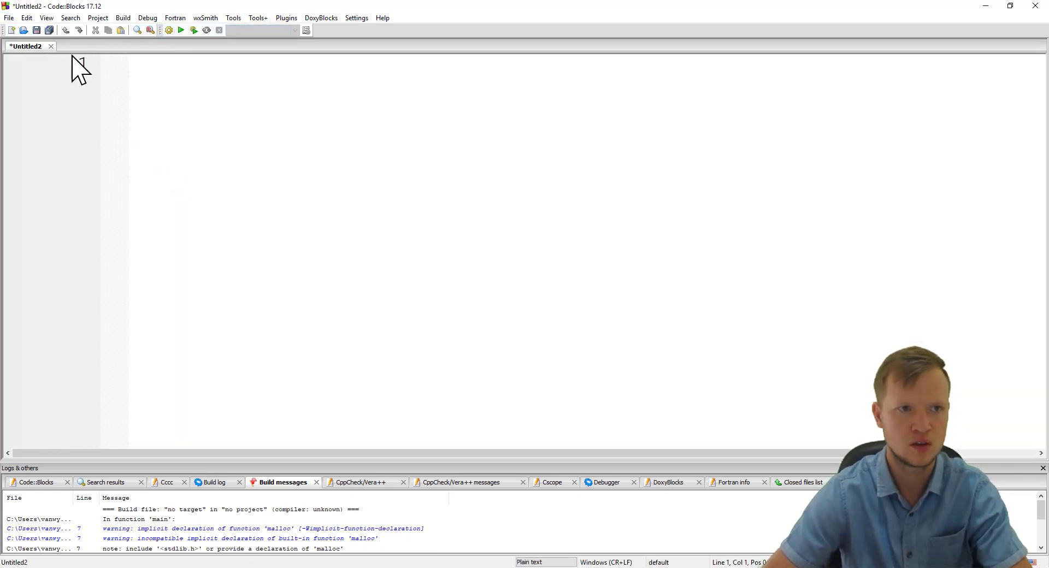
click(36, 30)
text(DynamicArray.c)
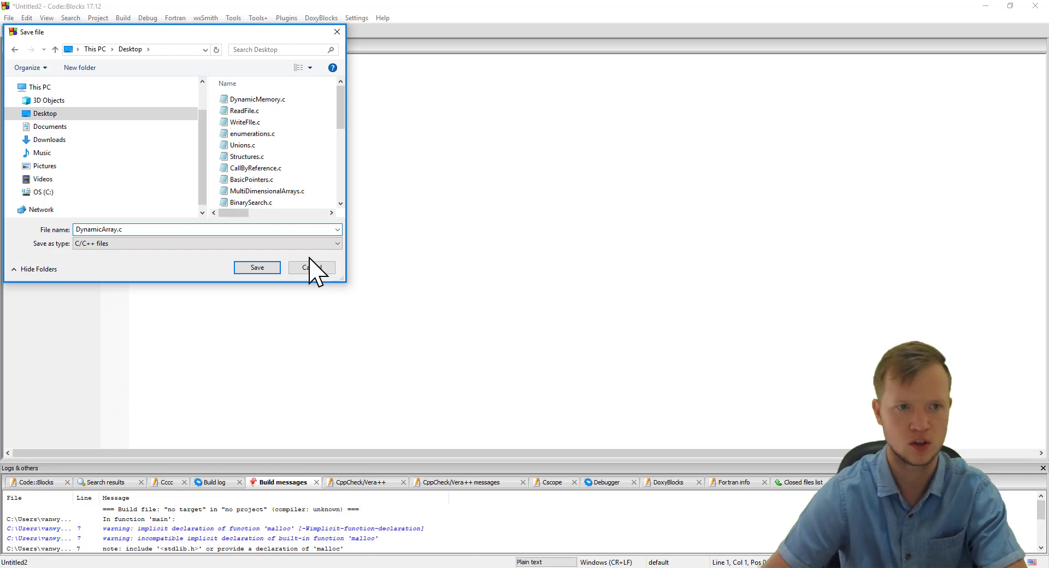
- Save DynamicArray.c and write #include <stdio.h> with int main(void) returning 0
click(256, 267)
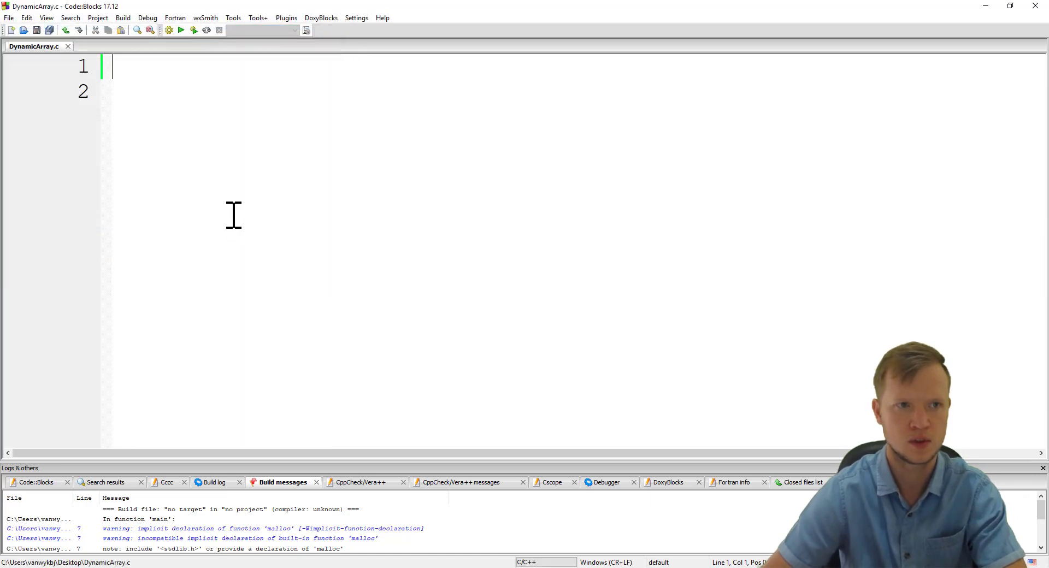
text(#)
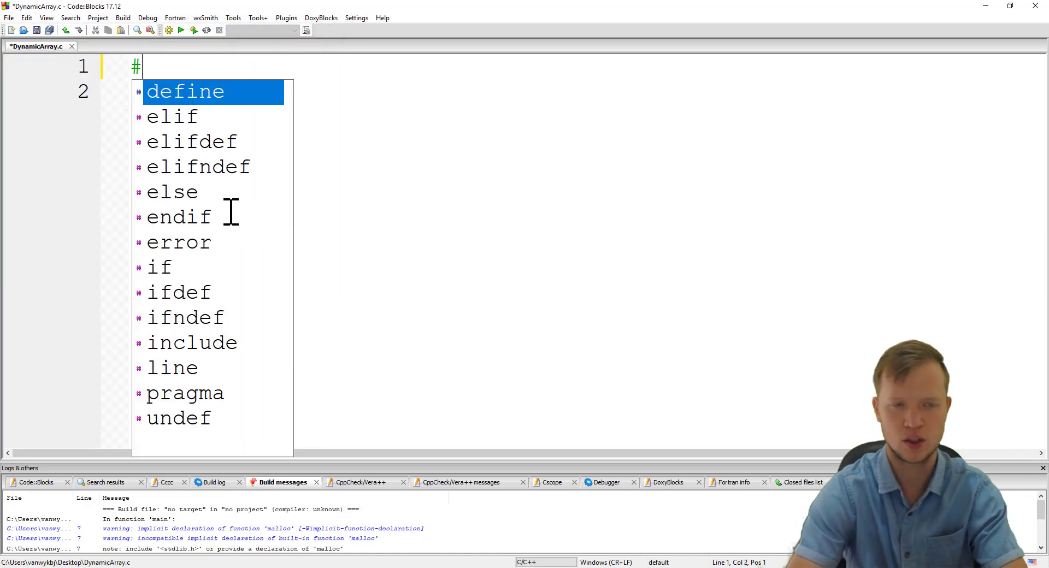
text(include <>)
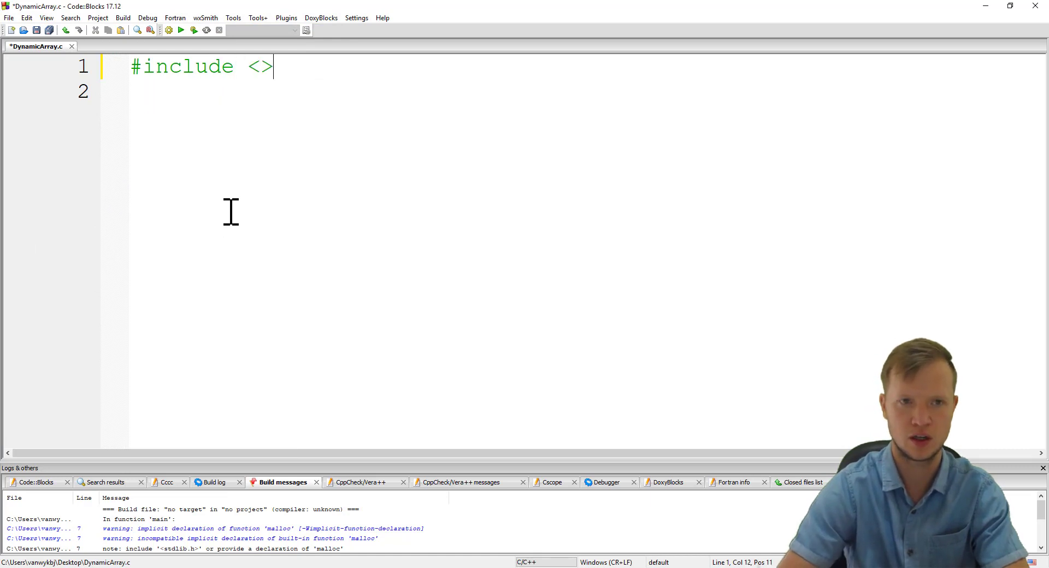
text(stdio.h)
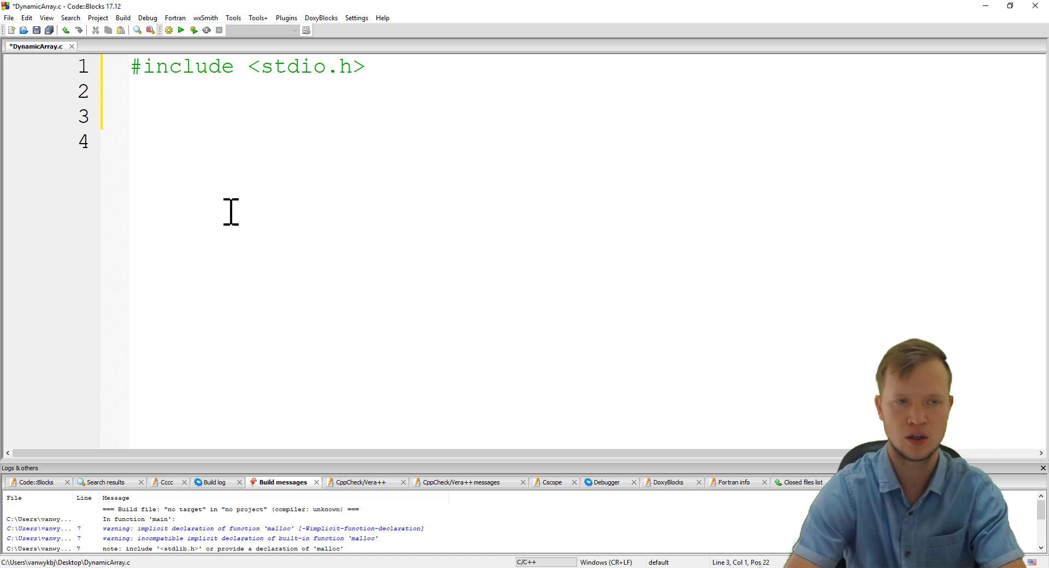
text(int mai)
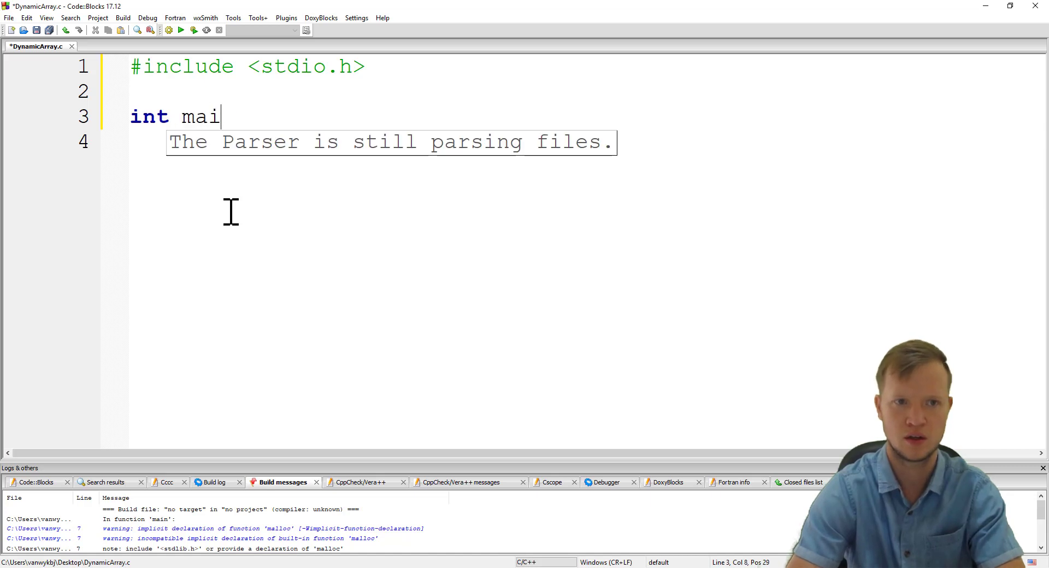
text(n ())
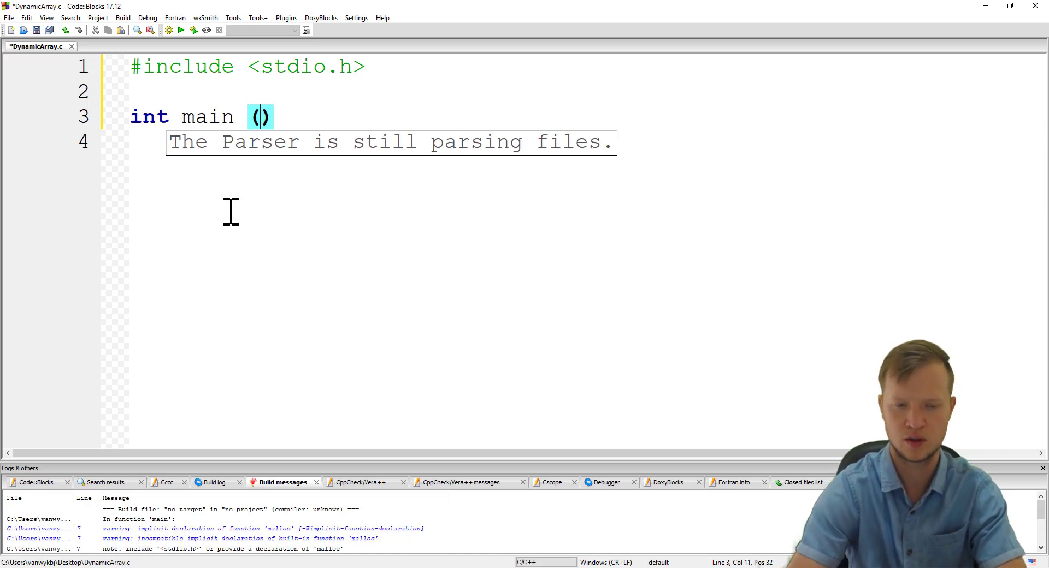
text(void)
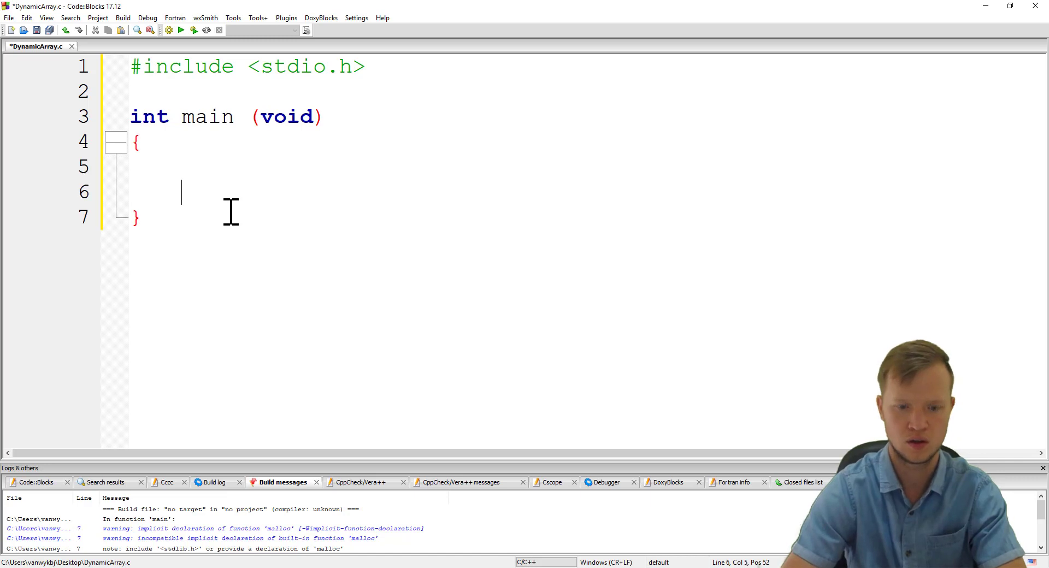
text(return 0;)
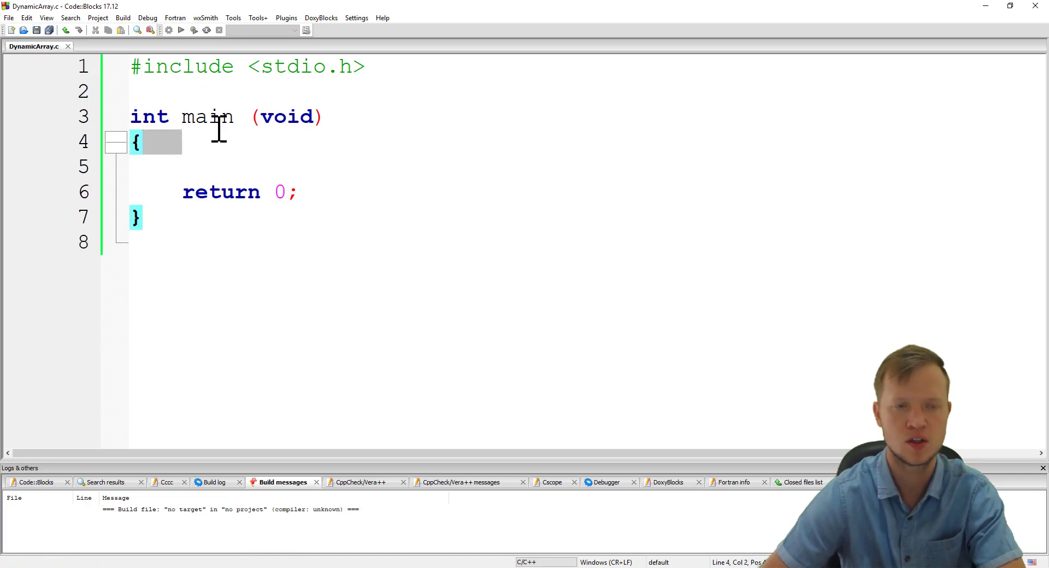
- Build the skeleton program with 0 errors and 0 warnings, then place the cursor inside main
click(169, 29)
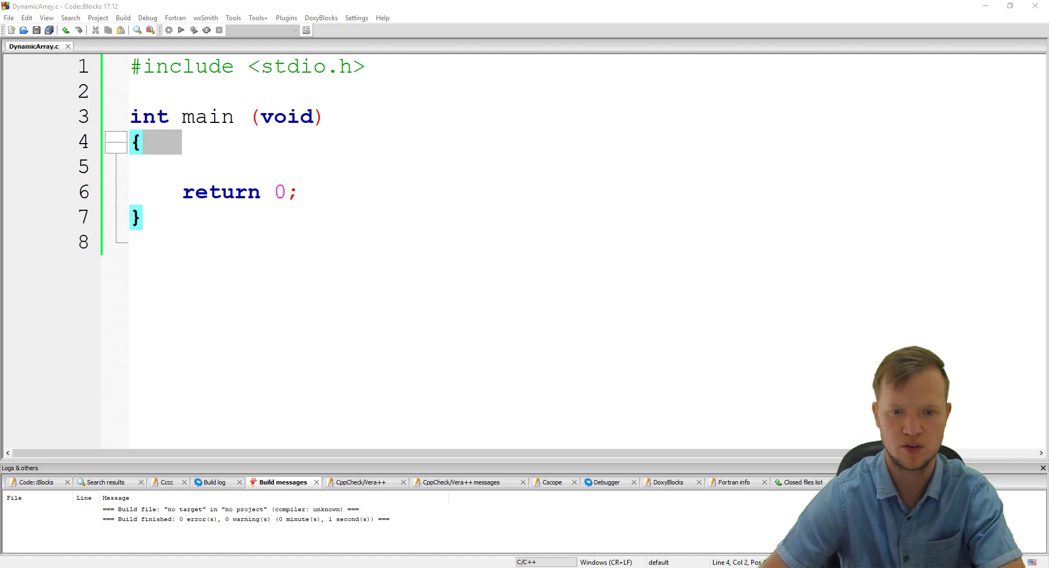
click(181, 29)
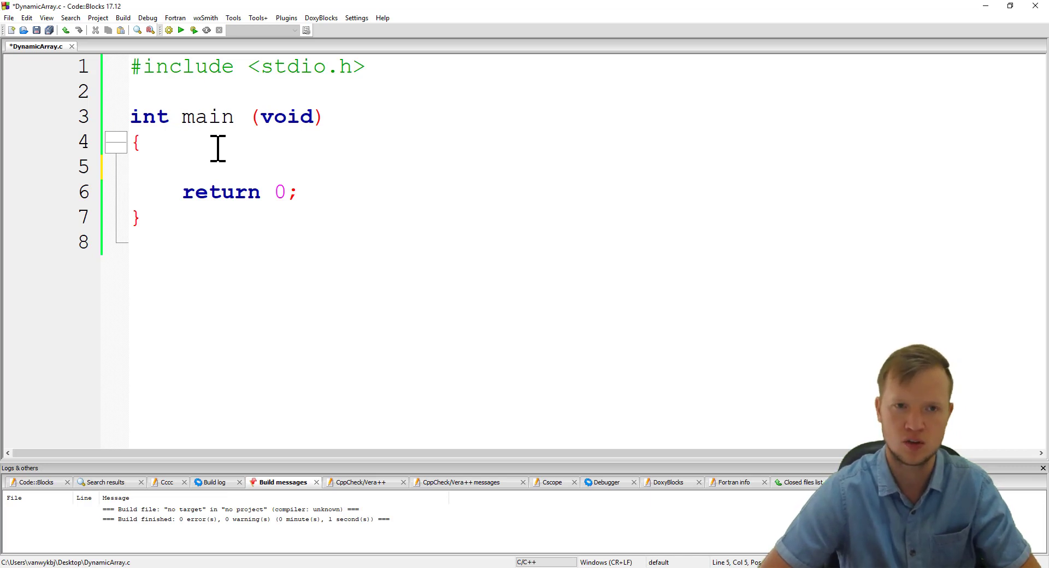
- Declare the integer pointer int *ptr; on line 5 of main
text(in)
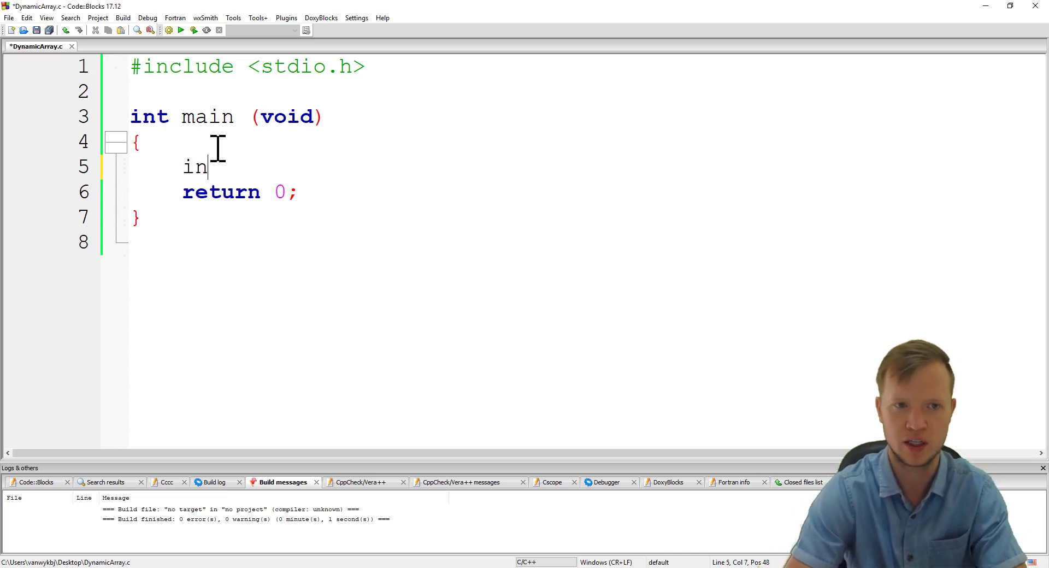
text(t *)
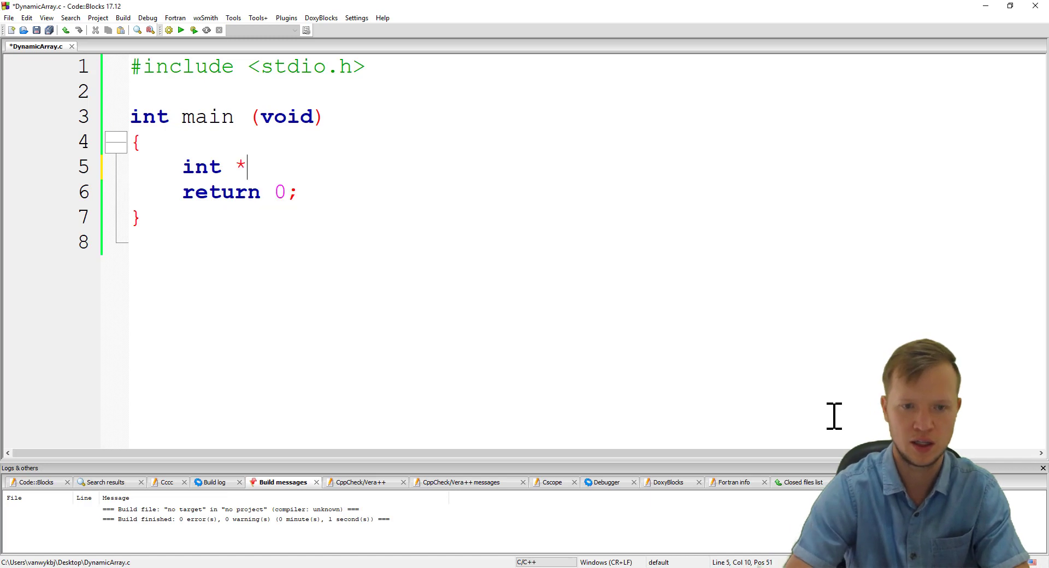
text(ptr;)
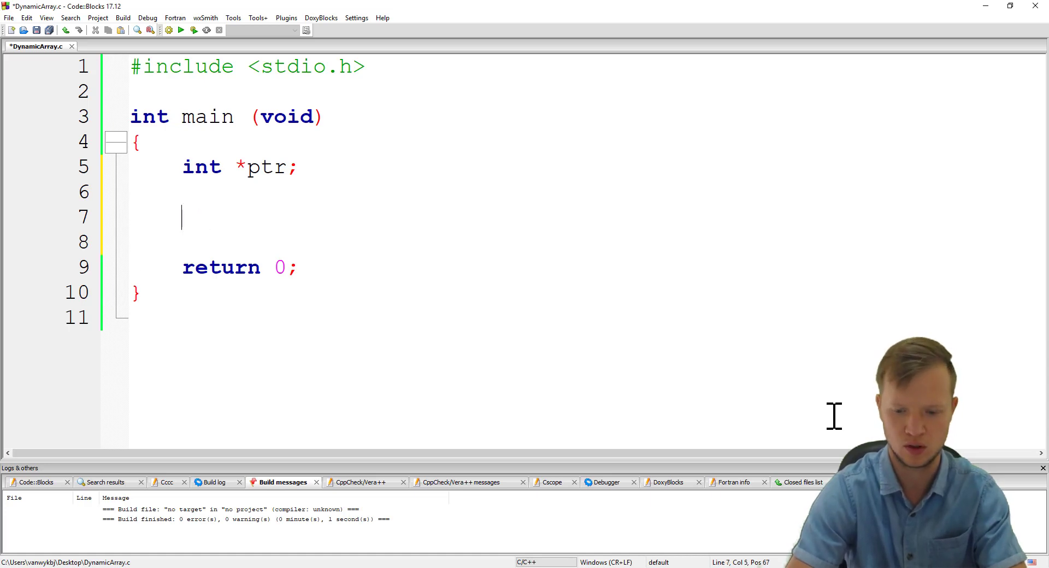
- Write ptr = calloc(10, sizeof(int)); on line 7
text(ptr)
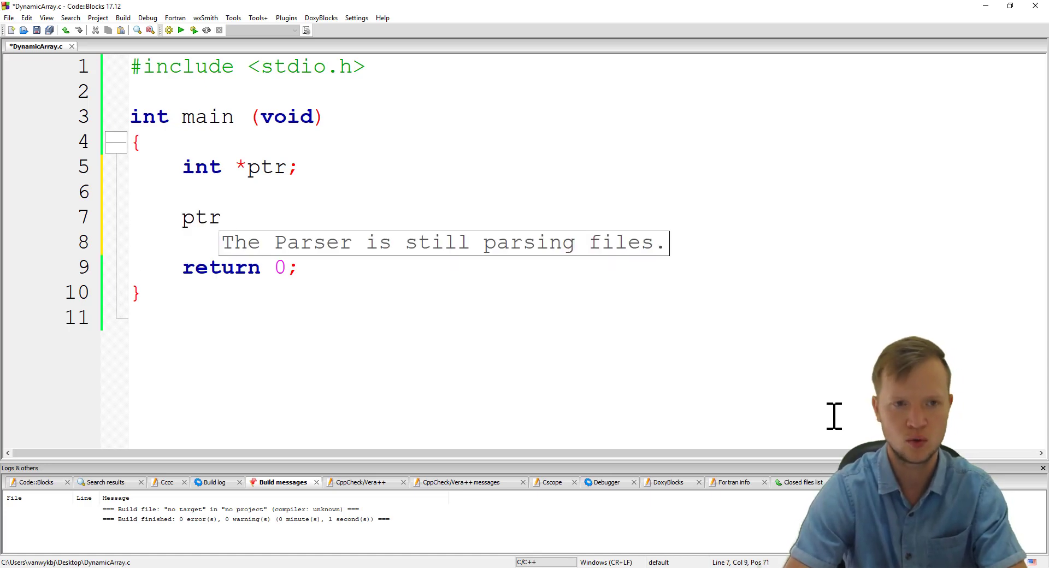
text(=)
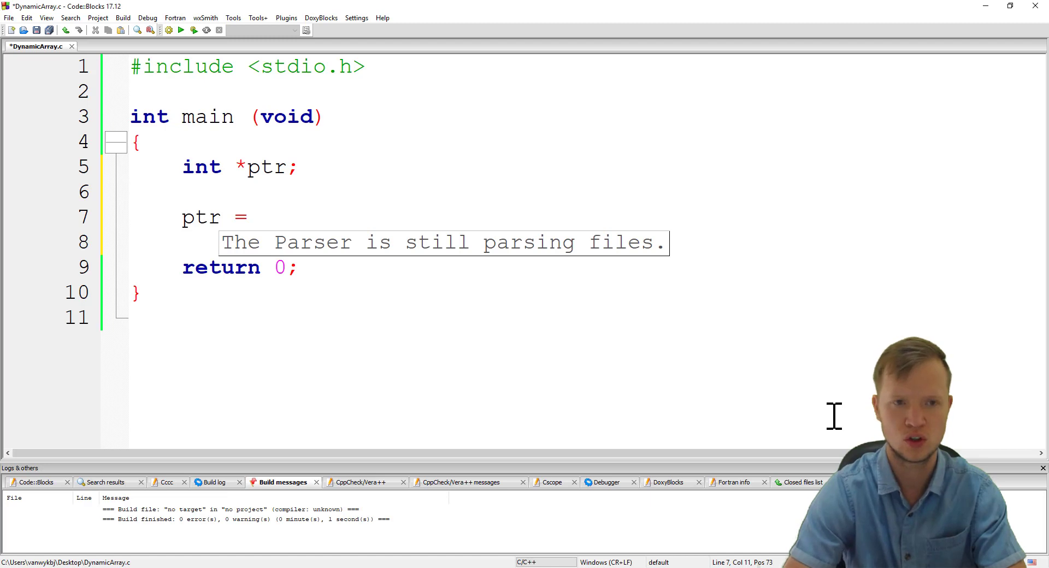
text(calloc)
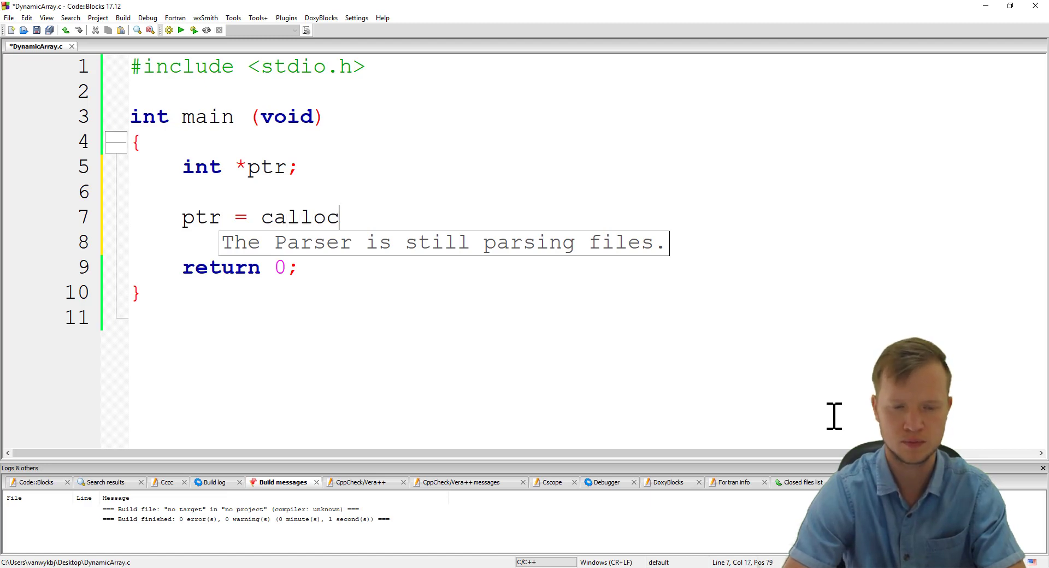
text(())
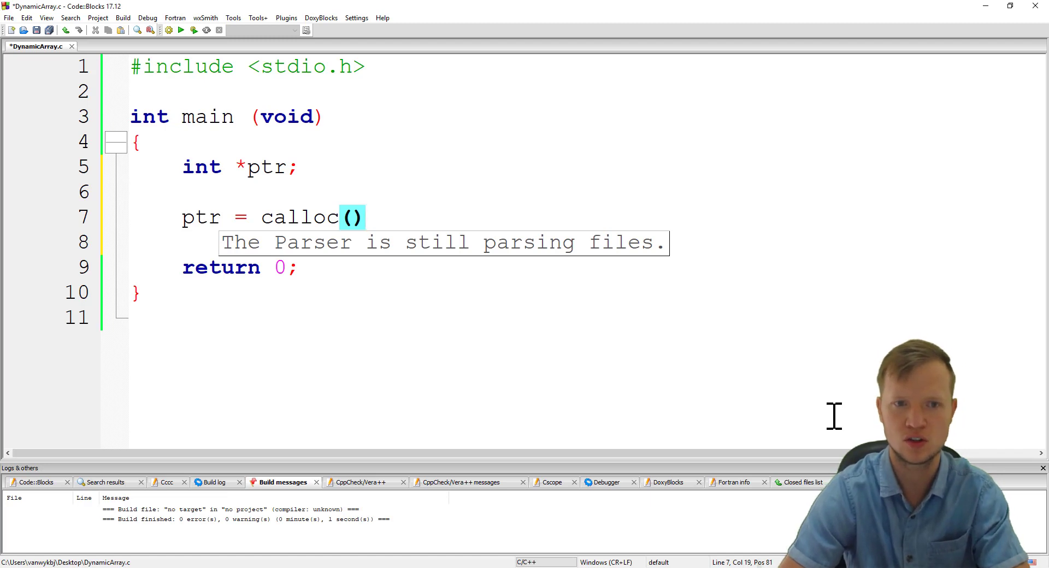
text(;)
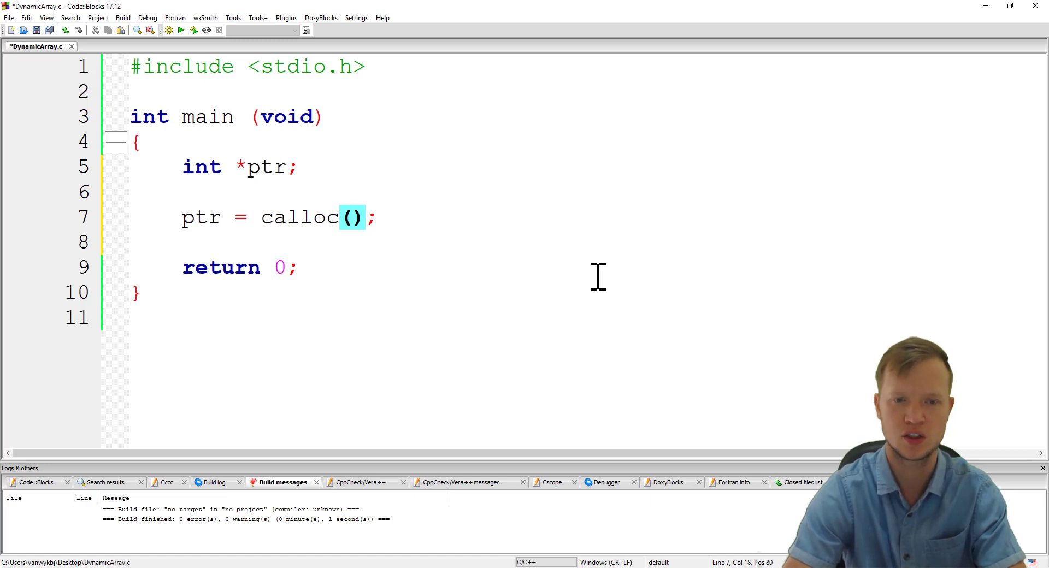
text(10)
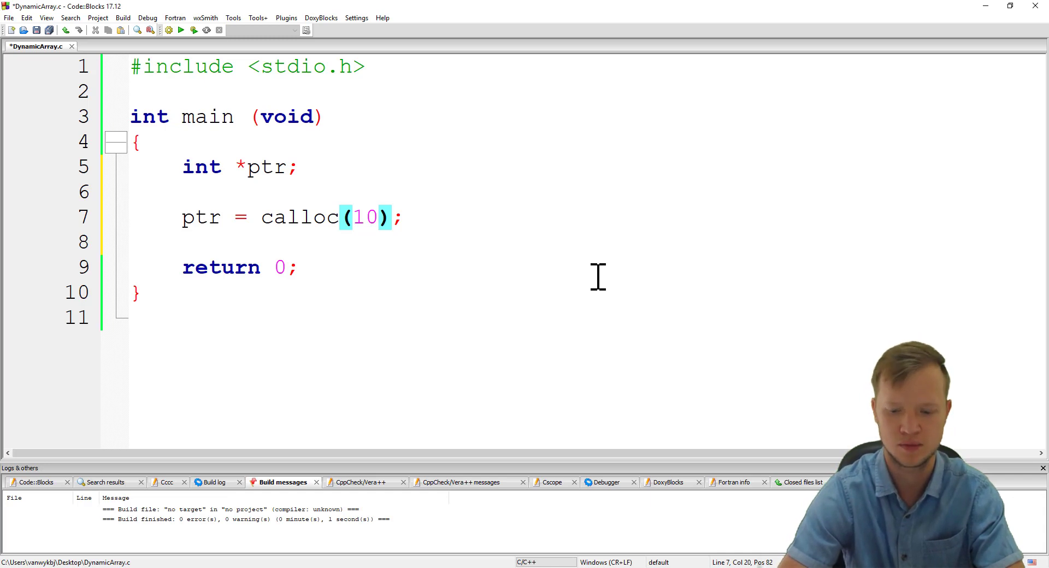
text(,)
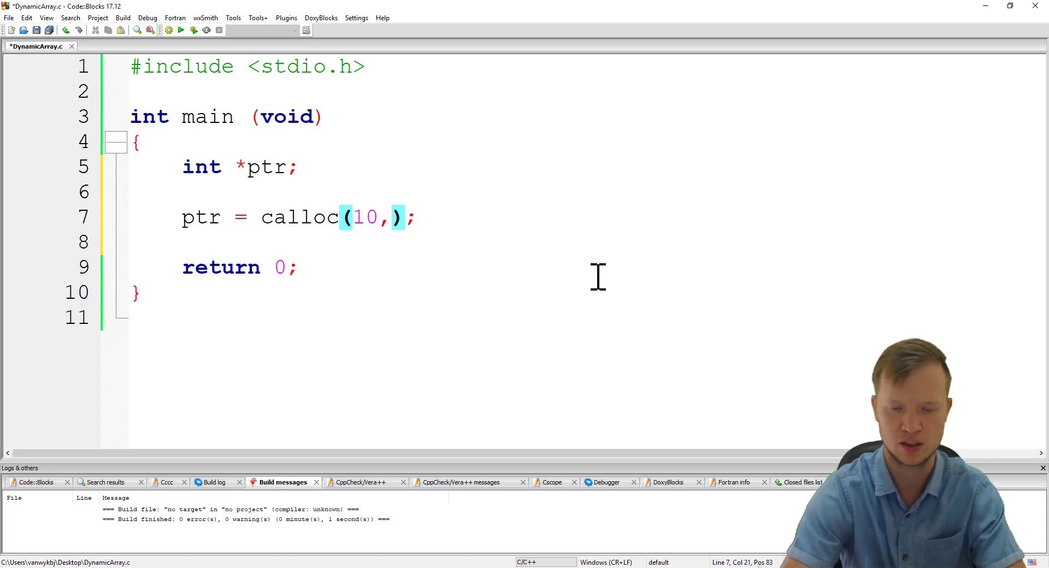
text(sizeof)
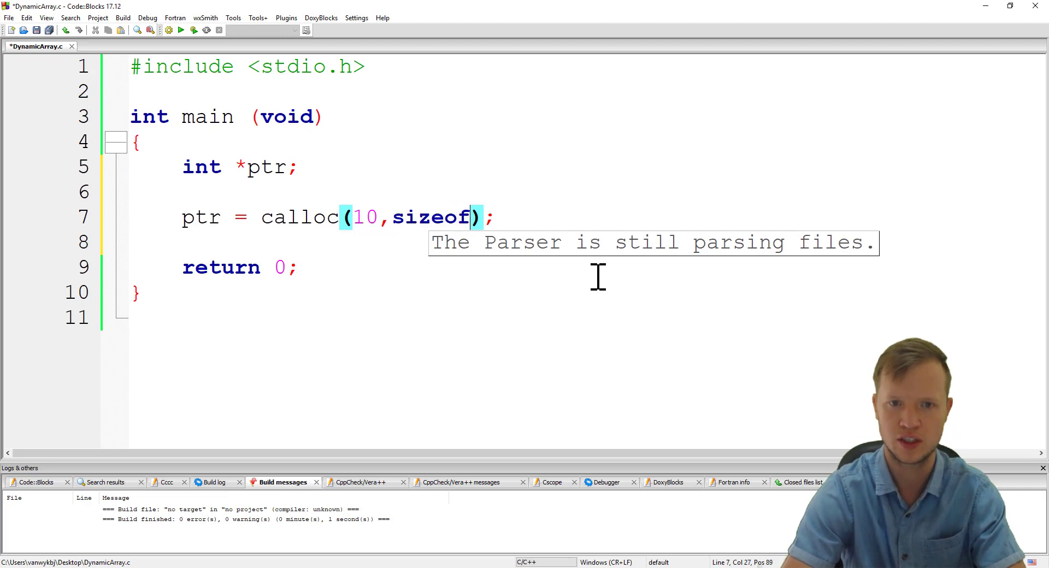
text(())
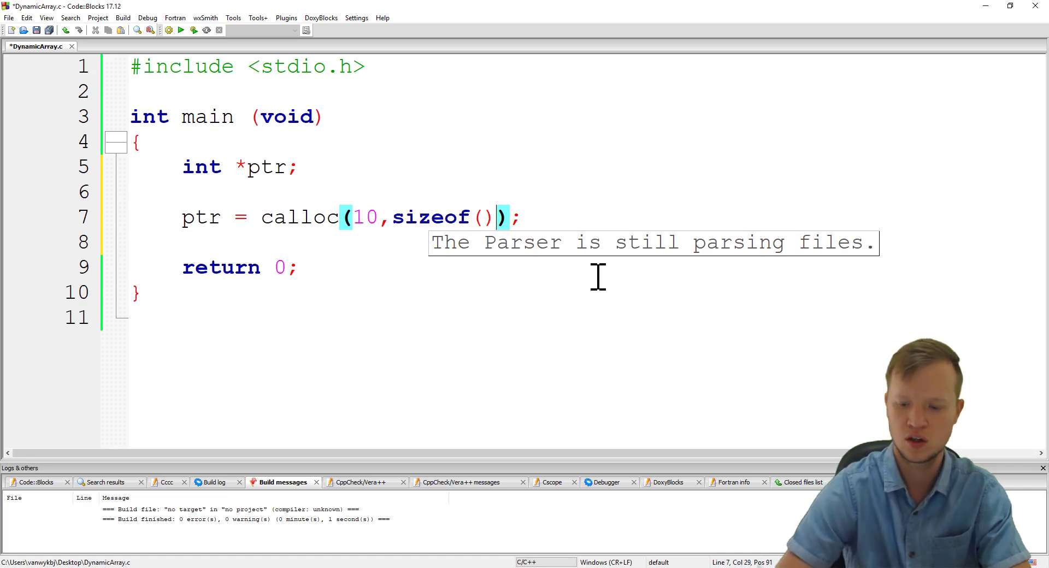
text(int)
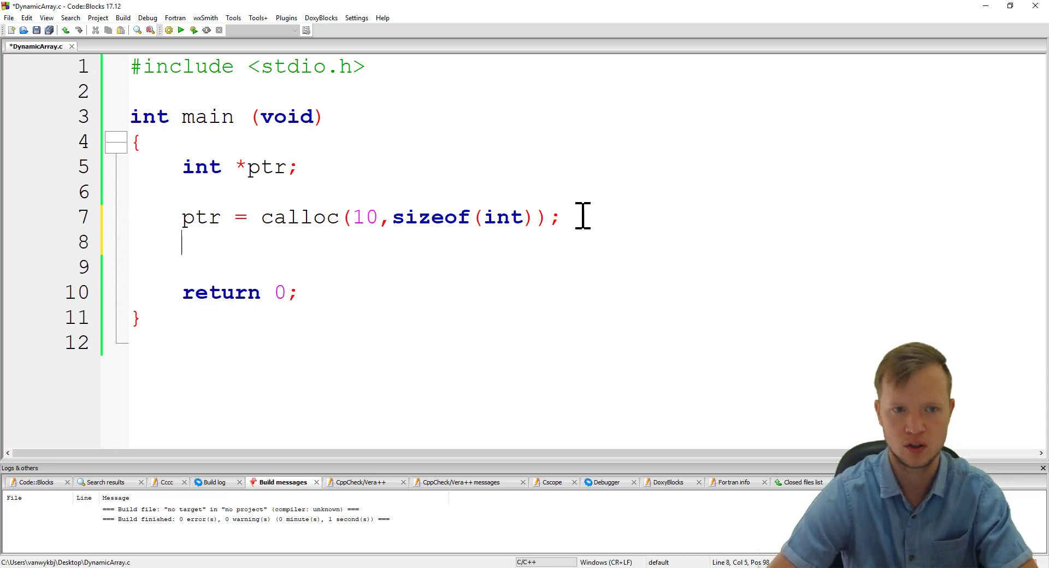
- Add if (ptr == NULL) printing "Not enough memory", followed by an else block
text(if)
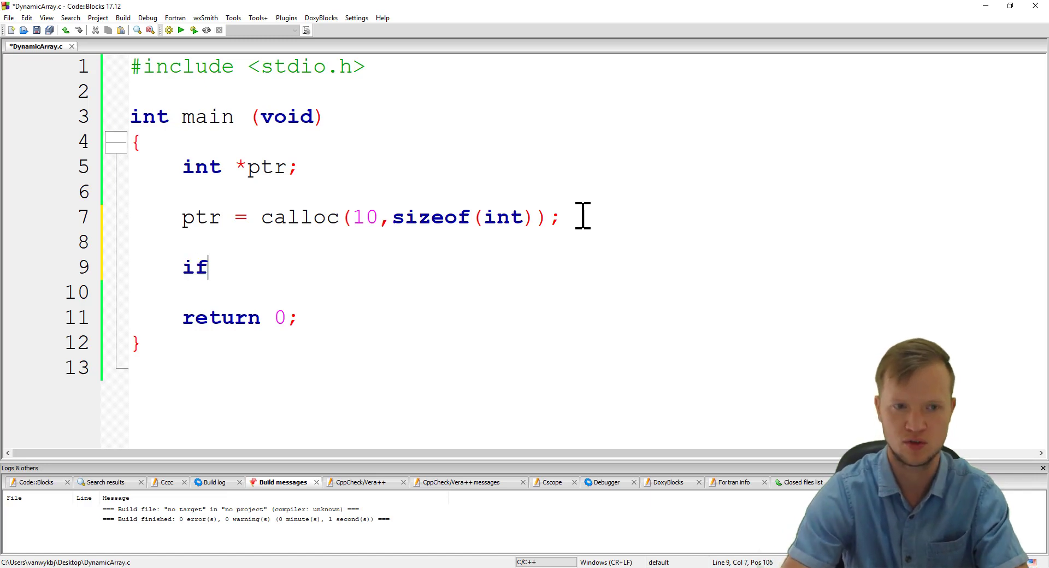
text(())
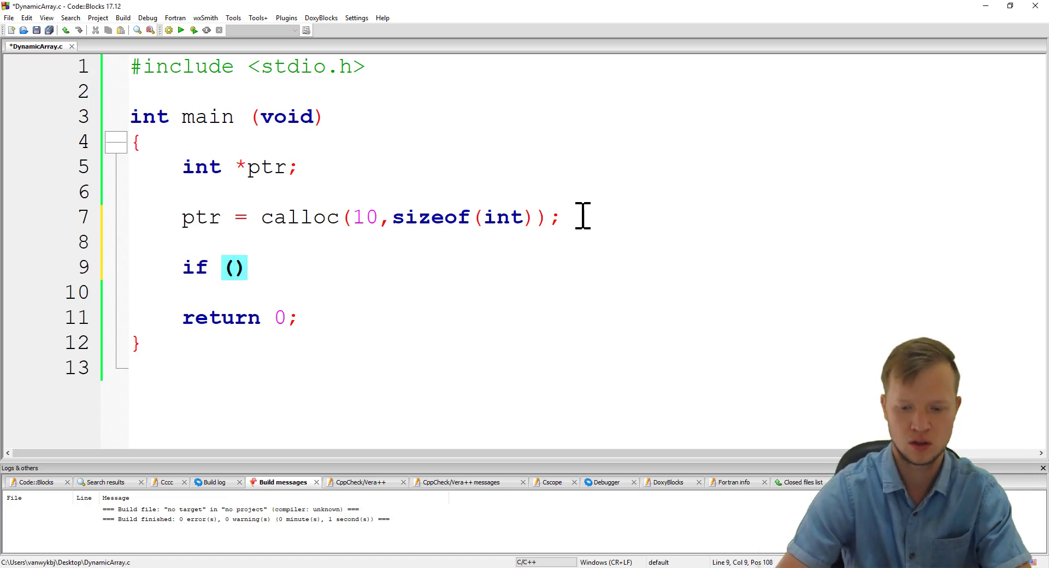
text(ptr)
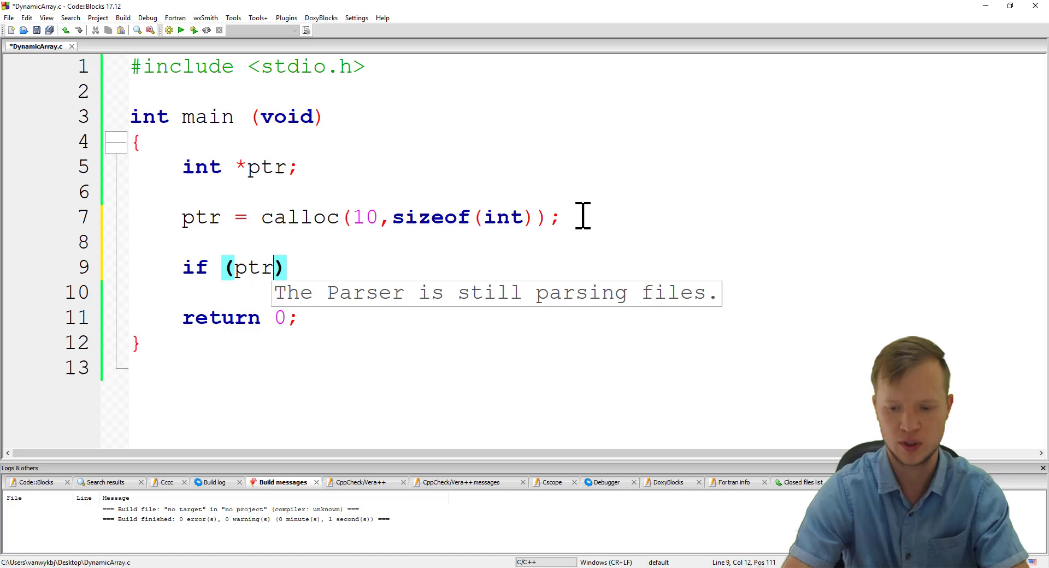
text(== N)
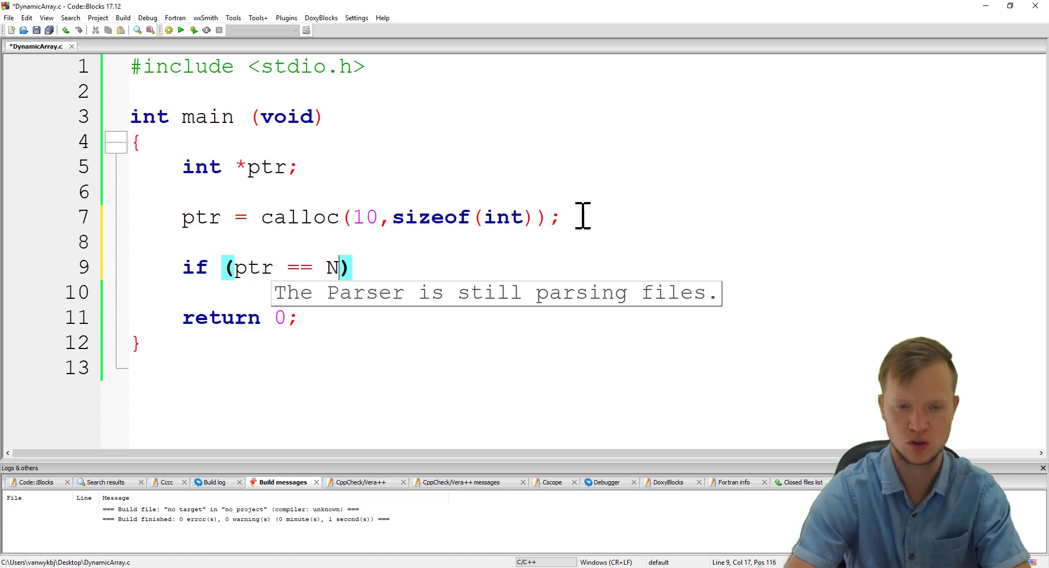
text(ULL))
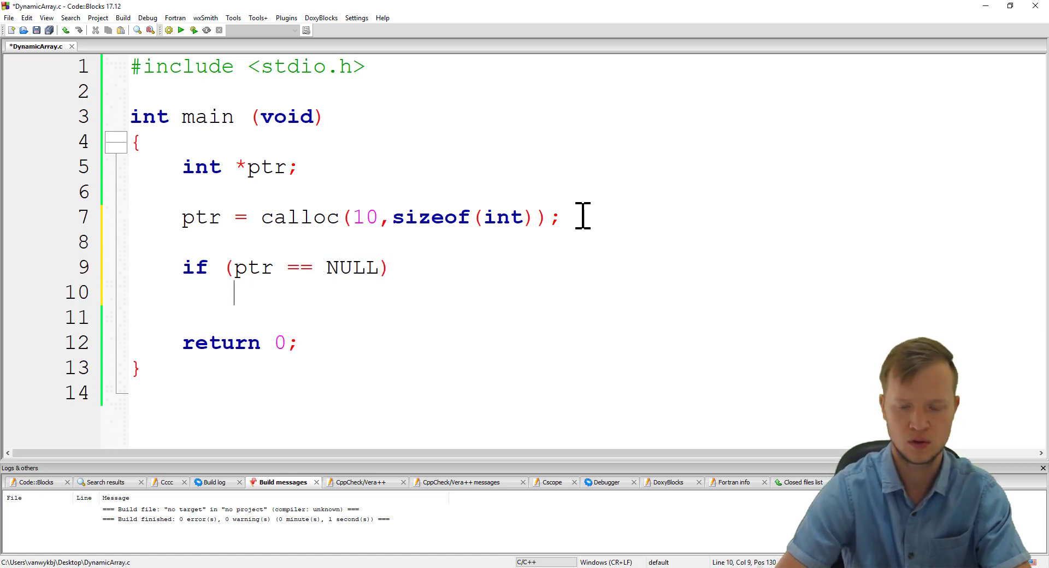
text(printf();)
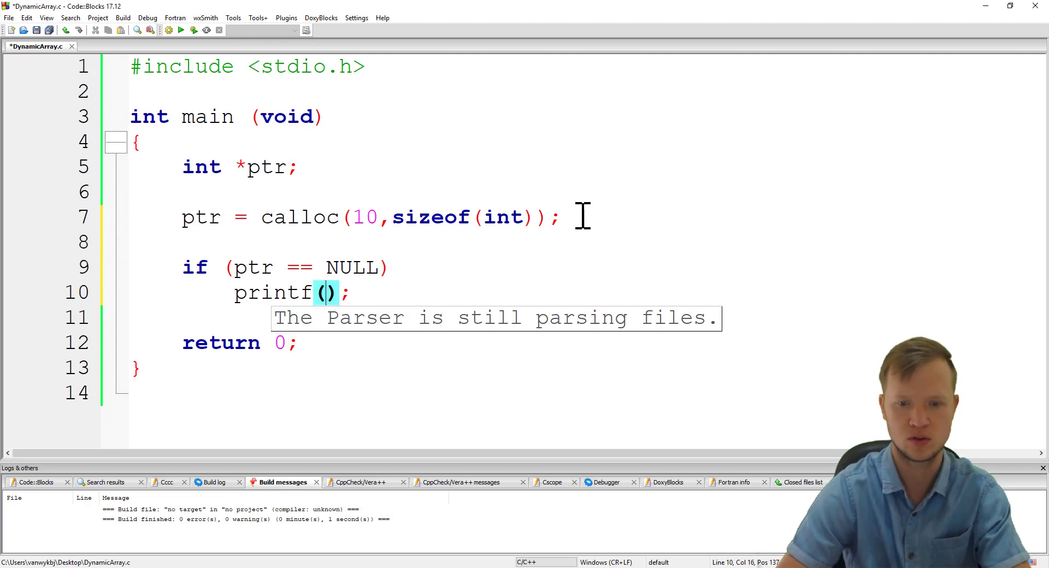
text("")
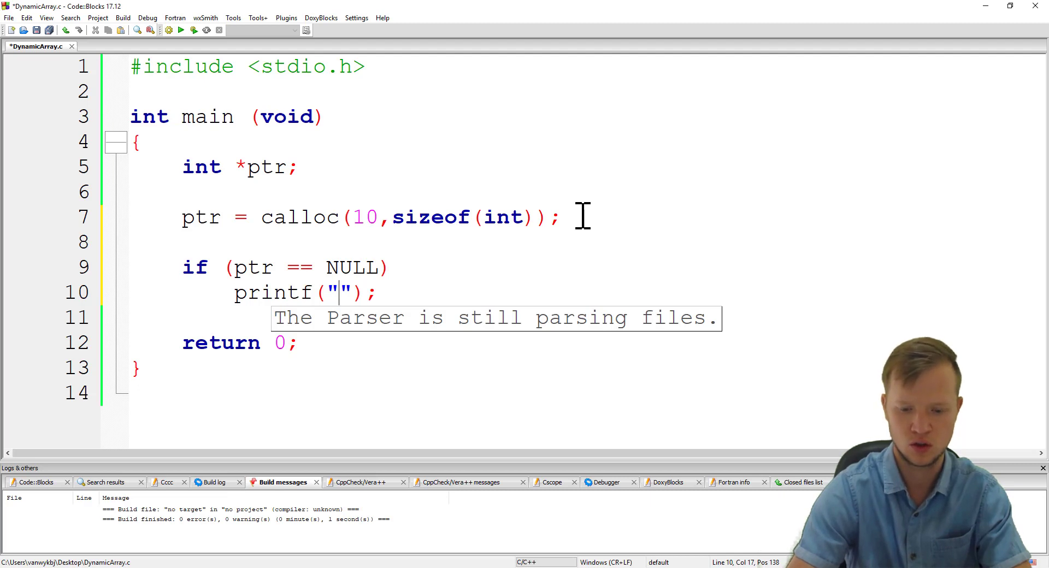
text(Not enough)
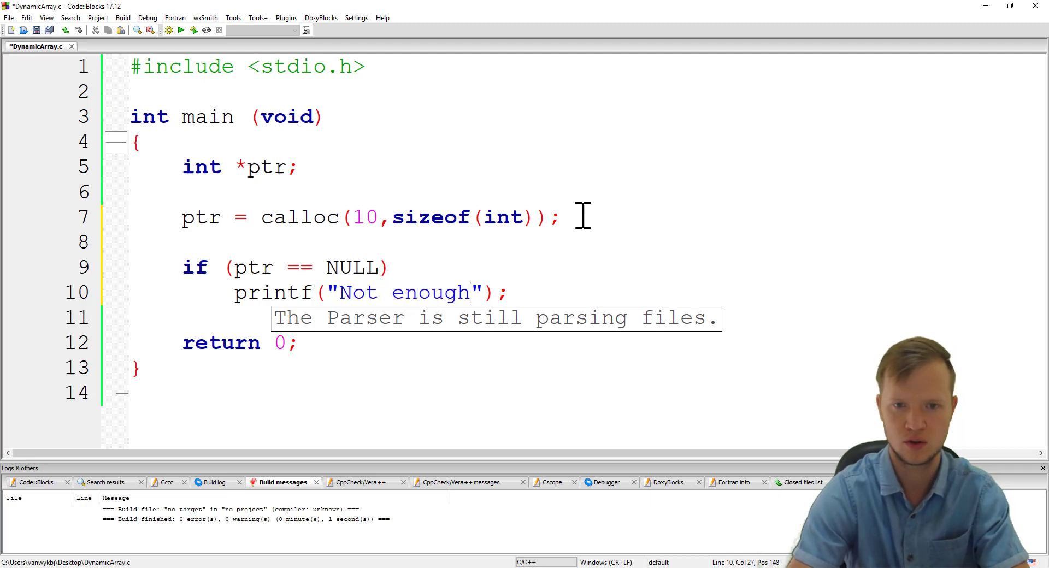
text(memory)
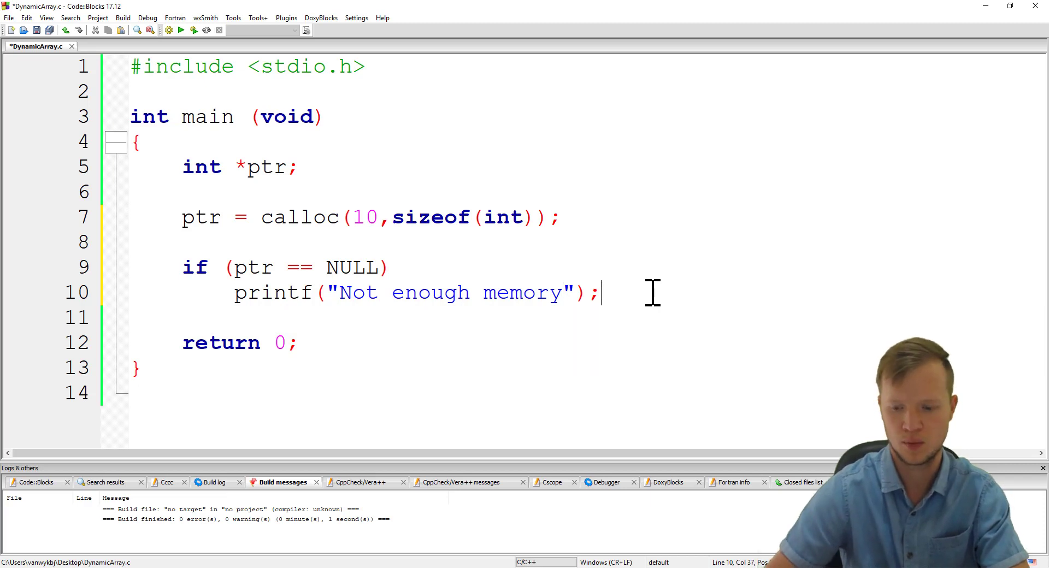
text(else)
text({)
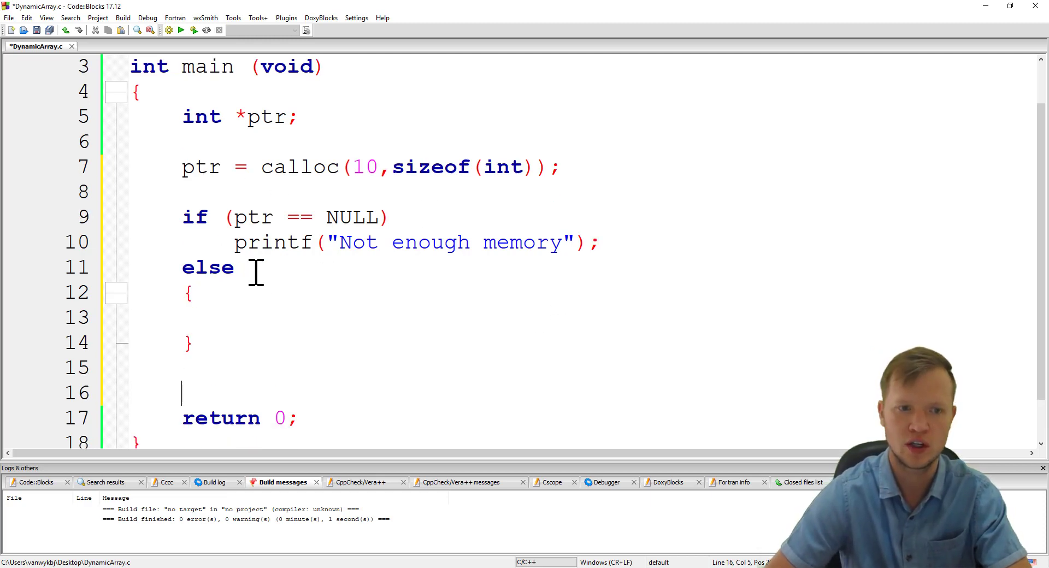
mouse_move(303, 351)
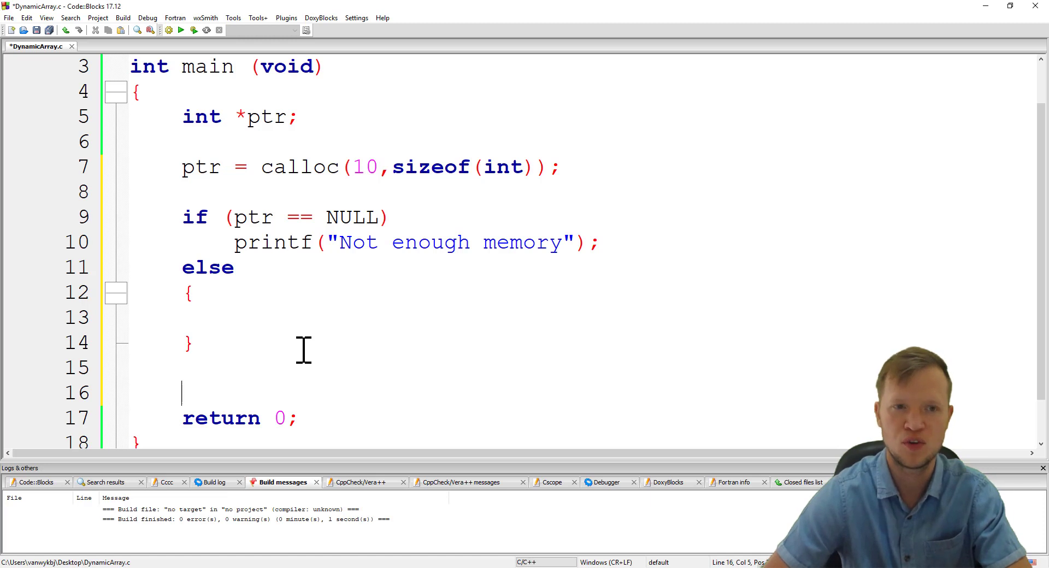
mouse_move(270, 405)
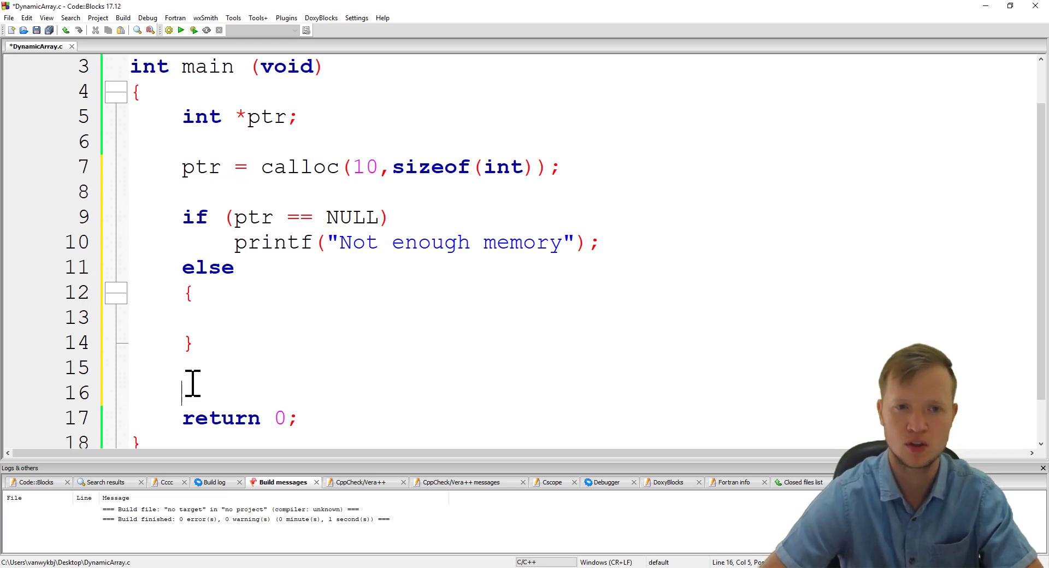
- Add free(ptr); above return 0 and open a new line after int *ptr;
text(free)
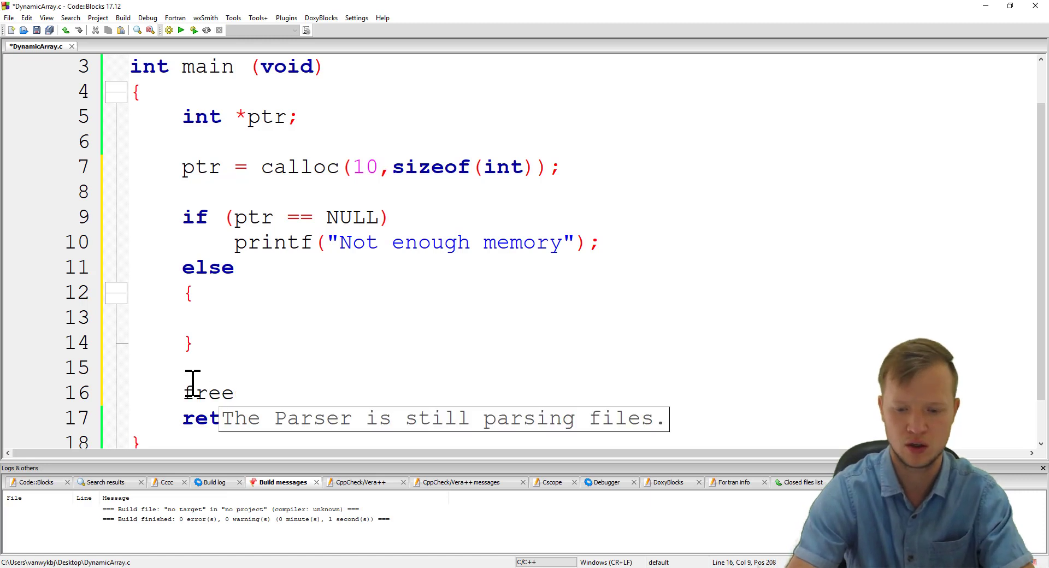
text(();)
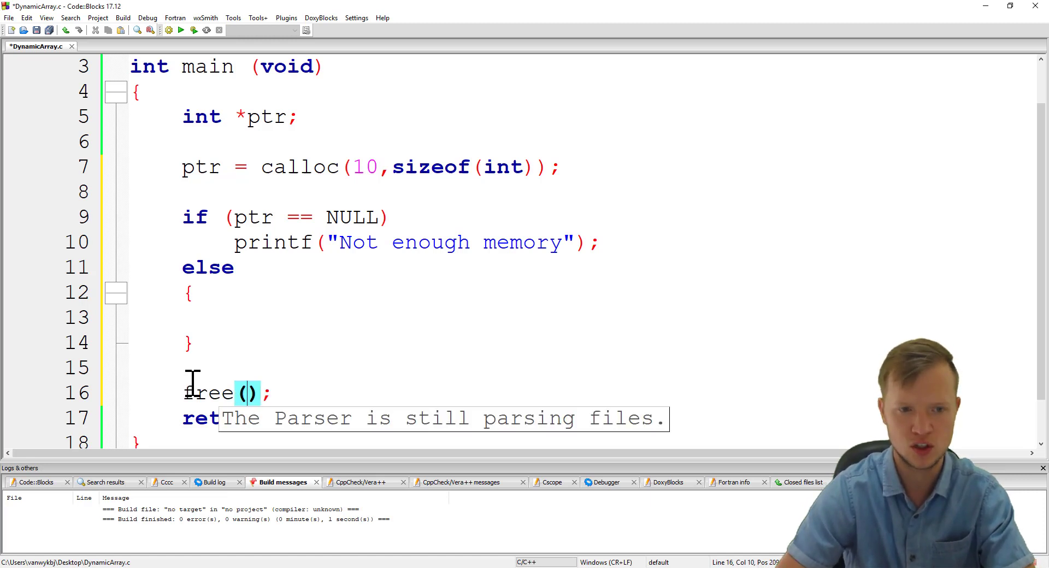
text(p)
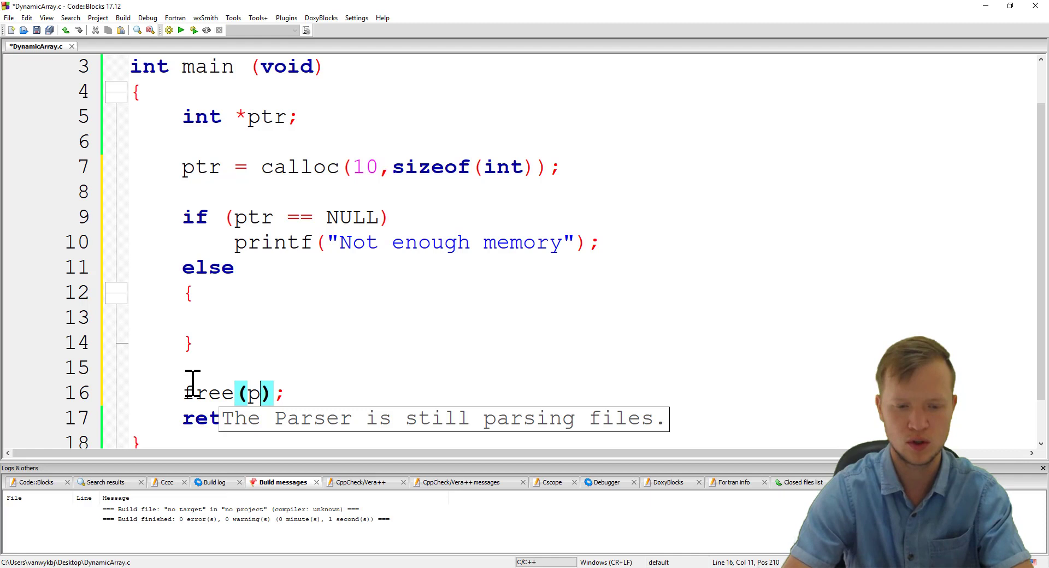
text(tr)
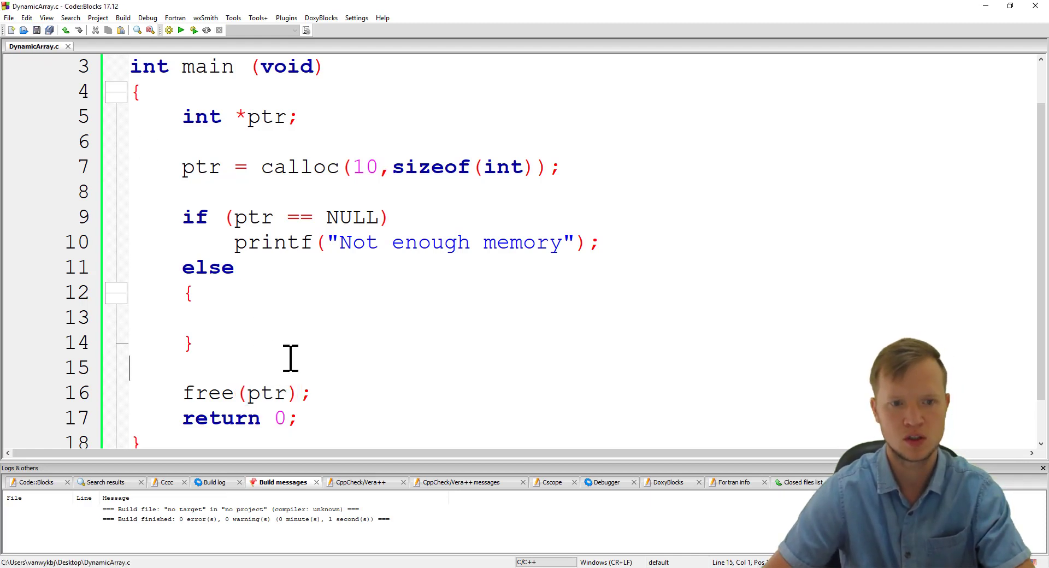
double_click(238, 392)
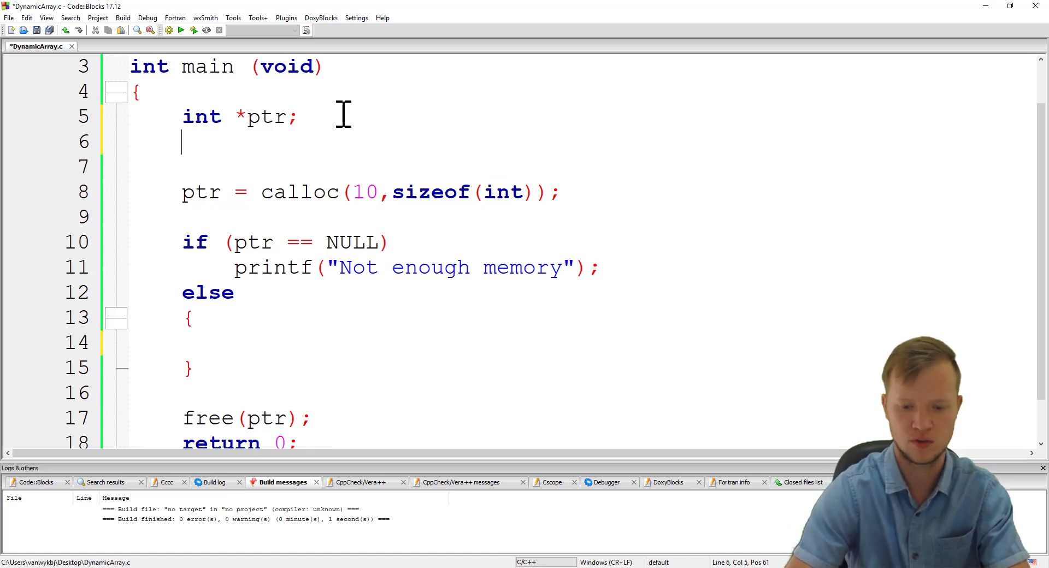
- Declare int i; and start a for loop header with i = 0 and i < 10 inside else
text(int i;)
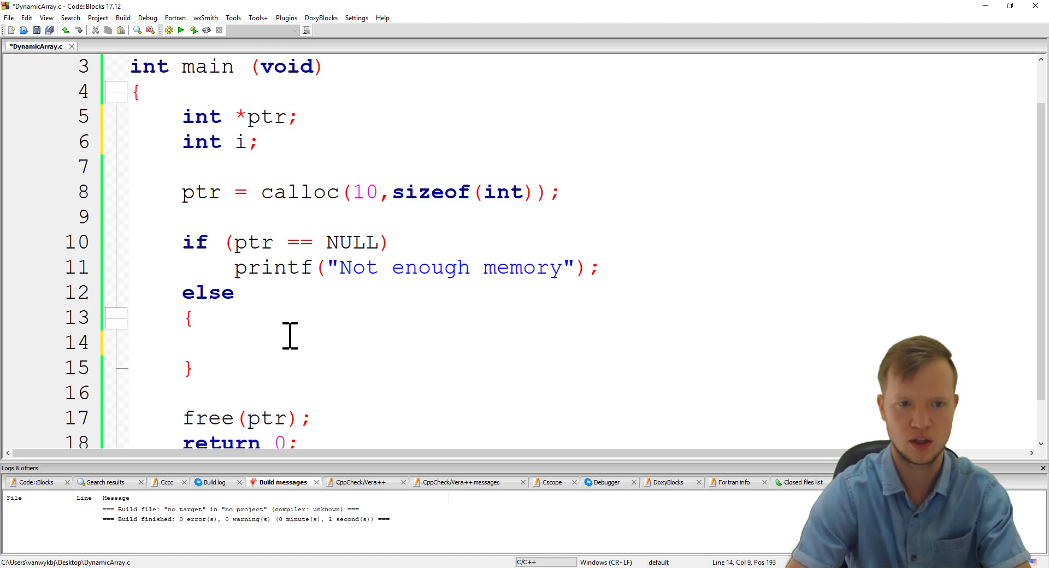
text(for ())
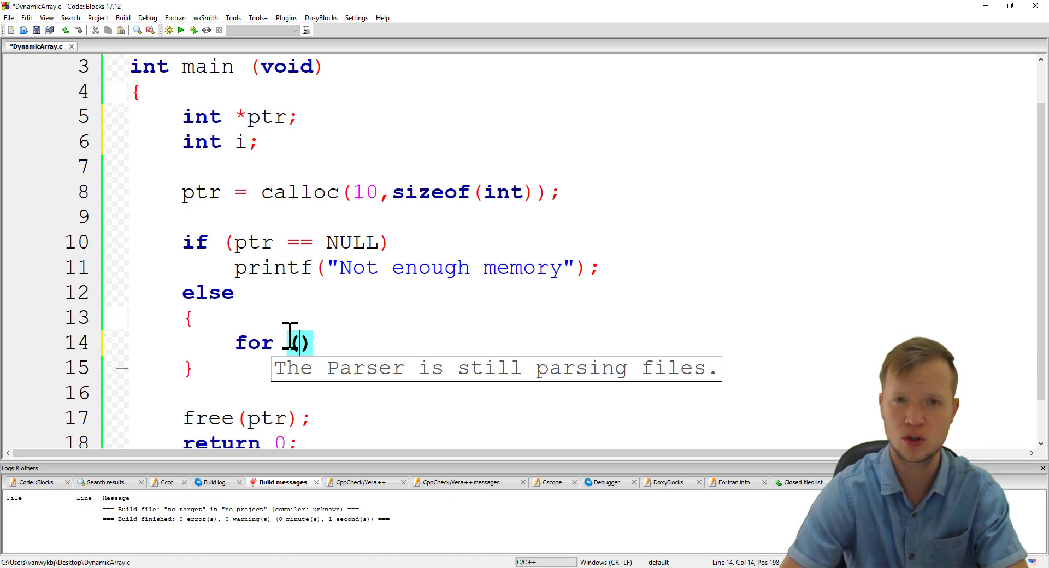
text(i =0;)
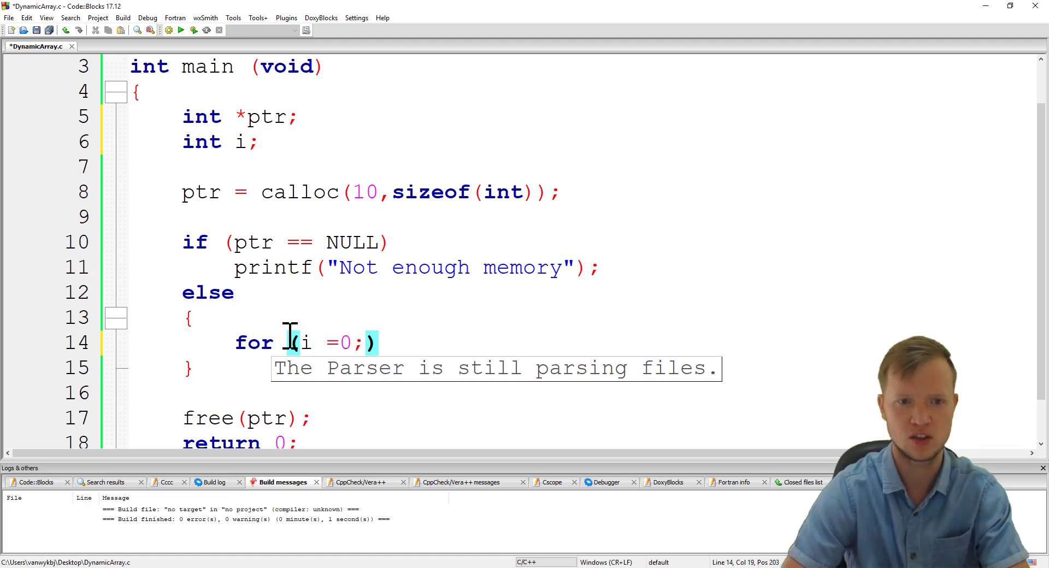
text(i)
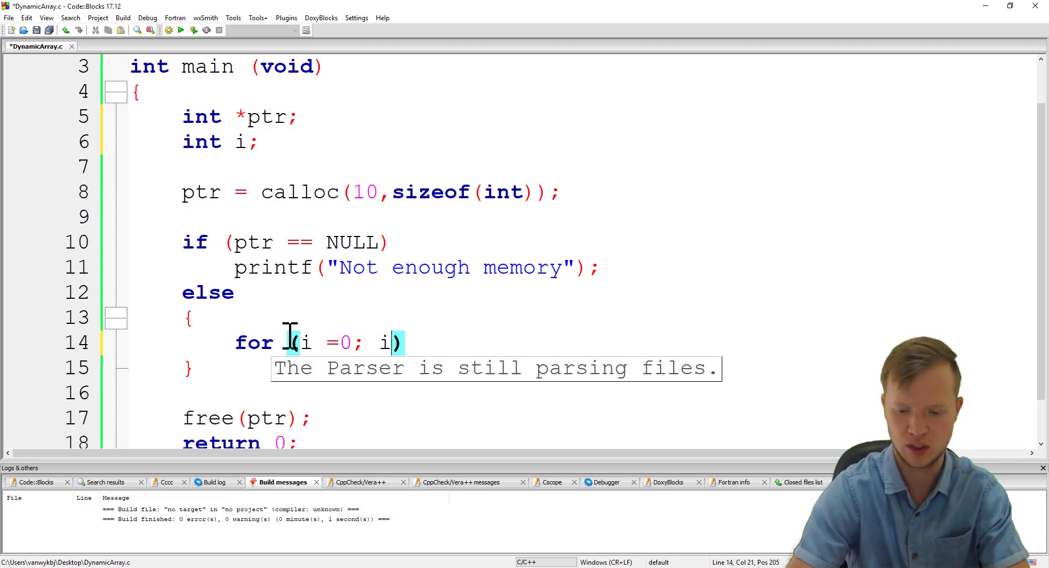
text(<10)
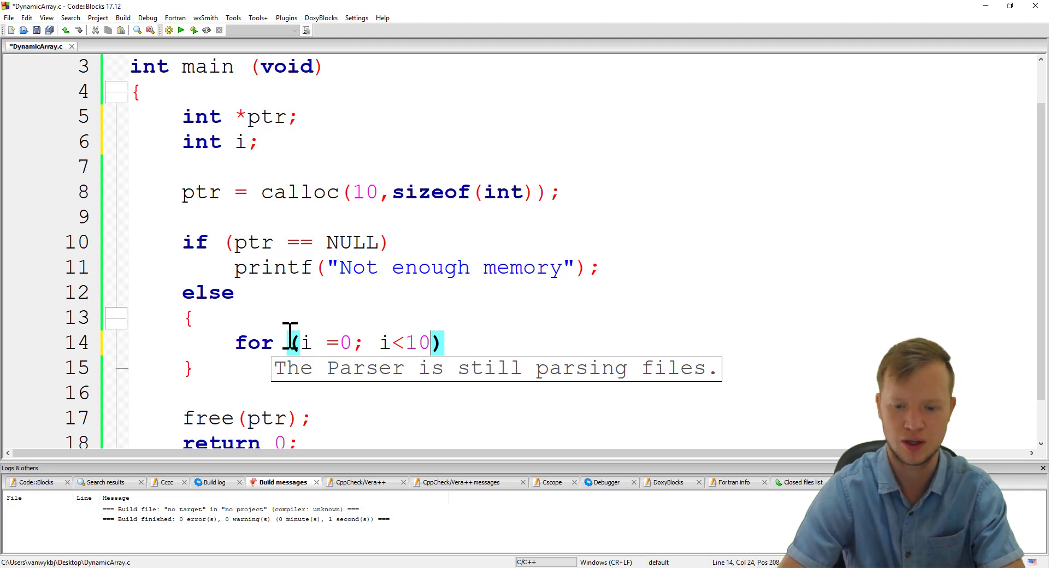
text(,i++)
text({)
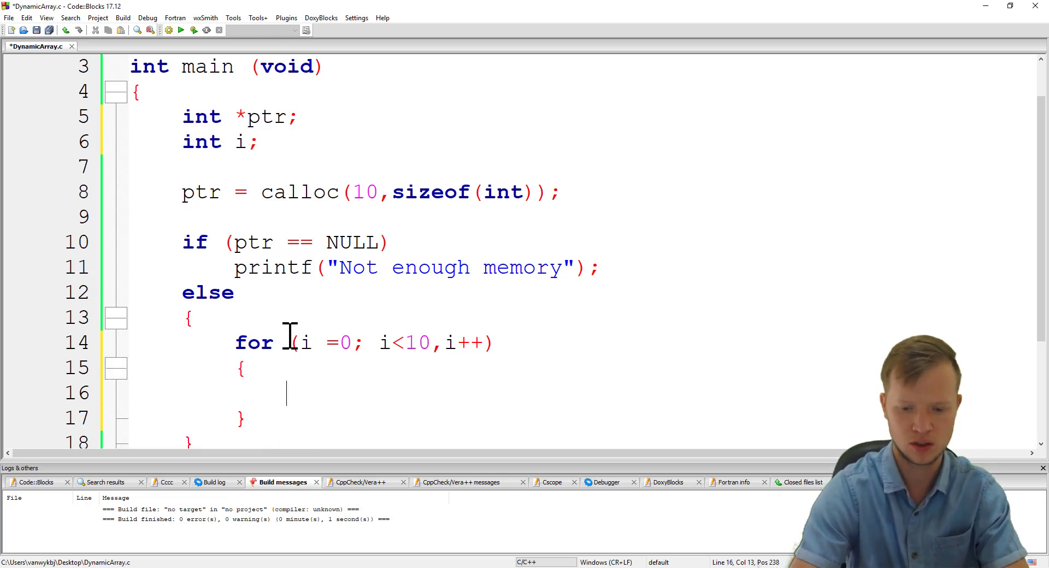
- Write the loop body ptr[i] = i*2;
text(*)
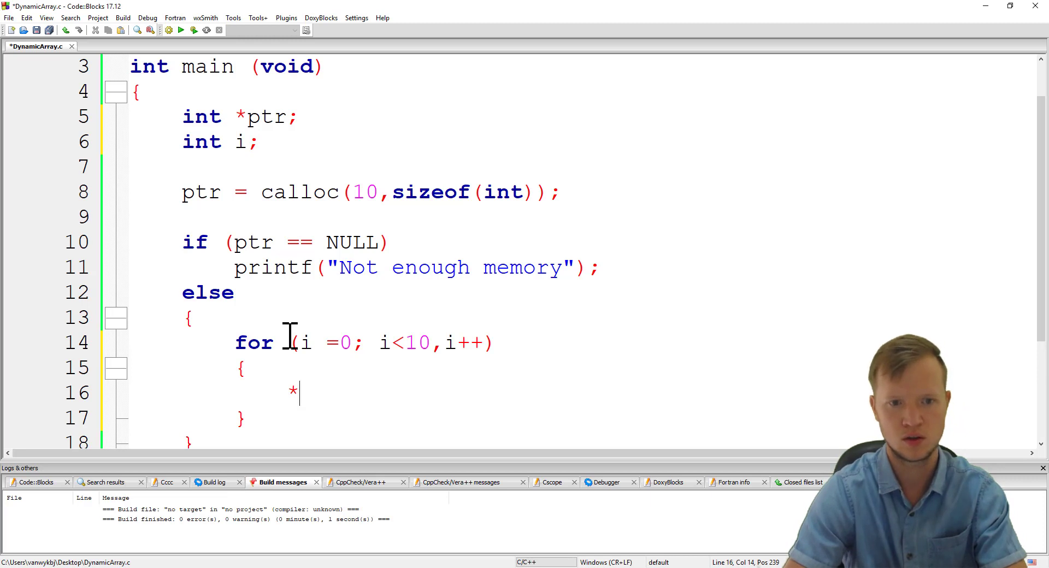
text(ptr[])
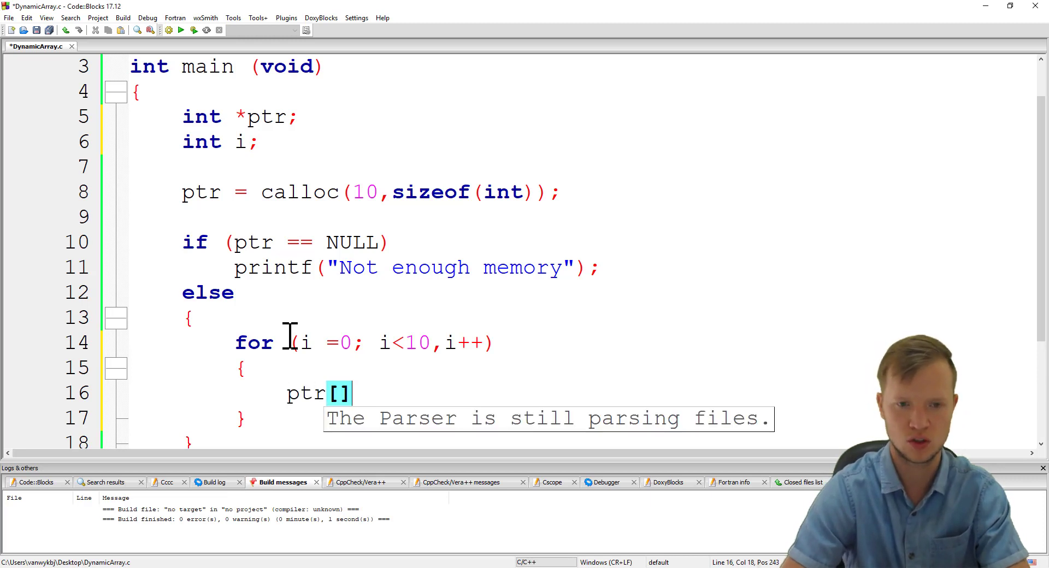
text(i)
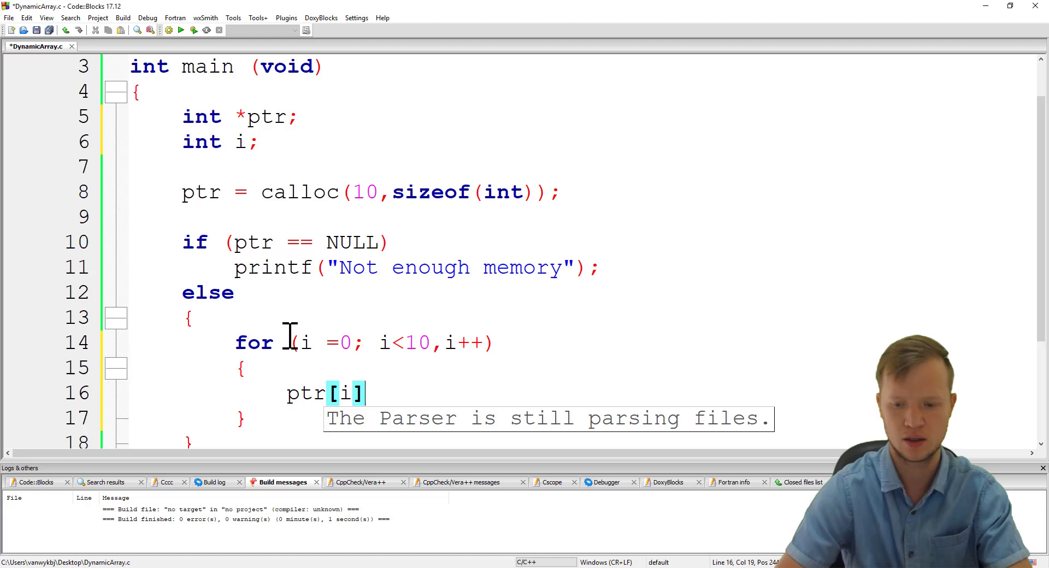
text(=)
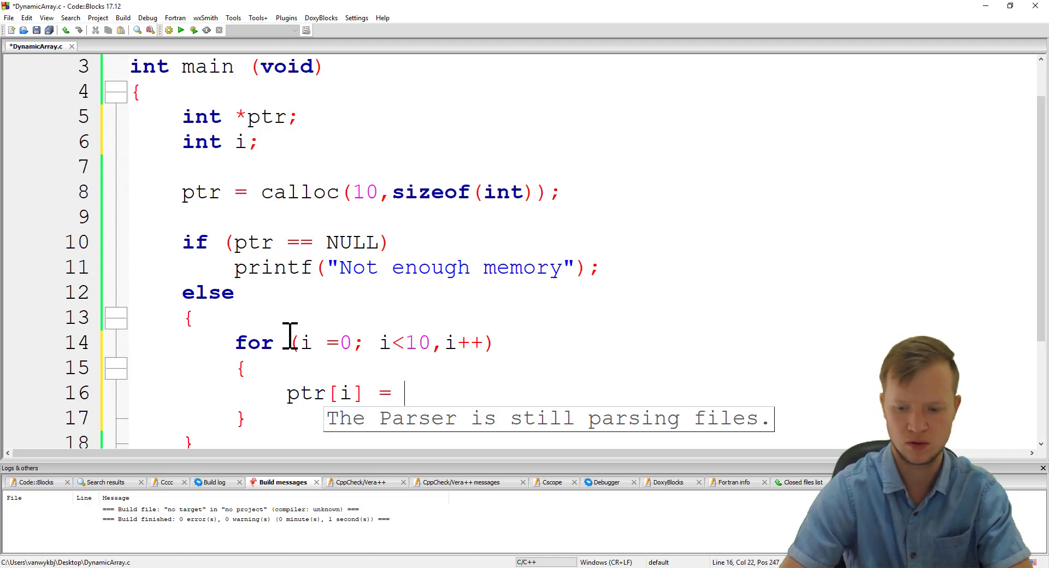
text(i)
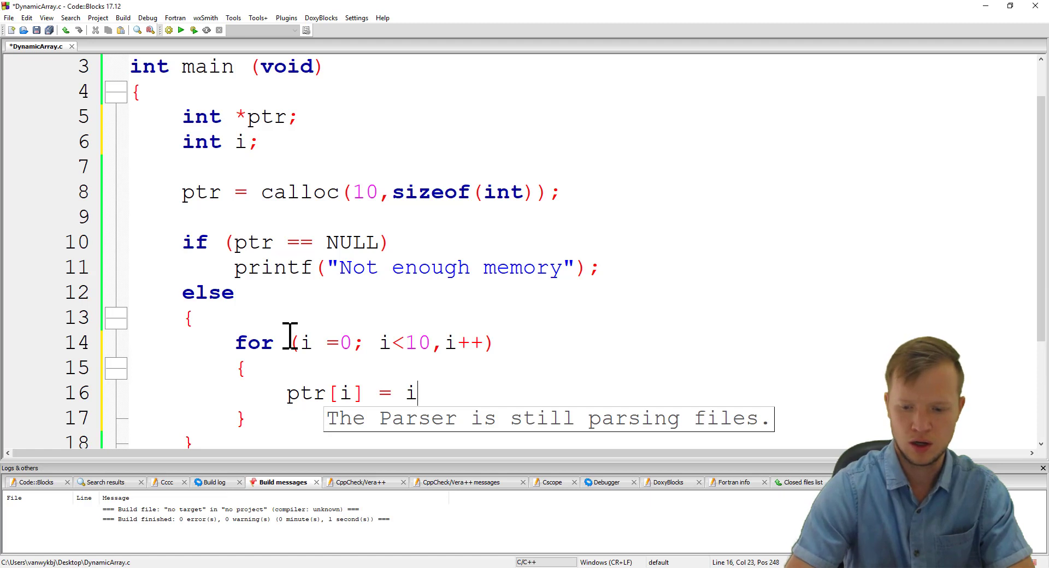
text(*2)
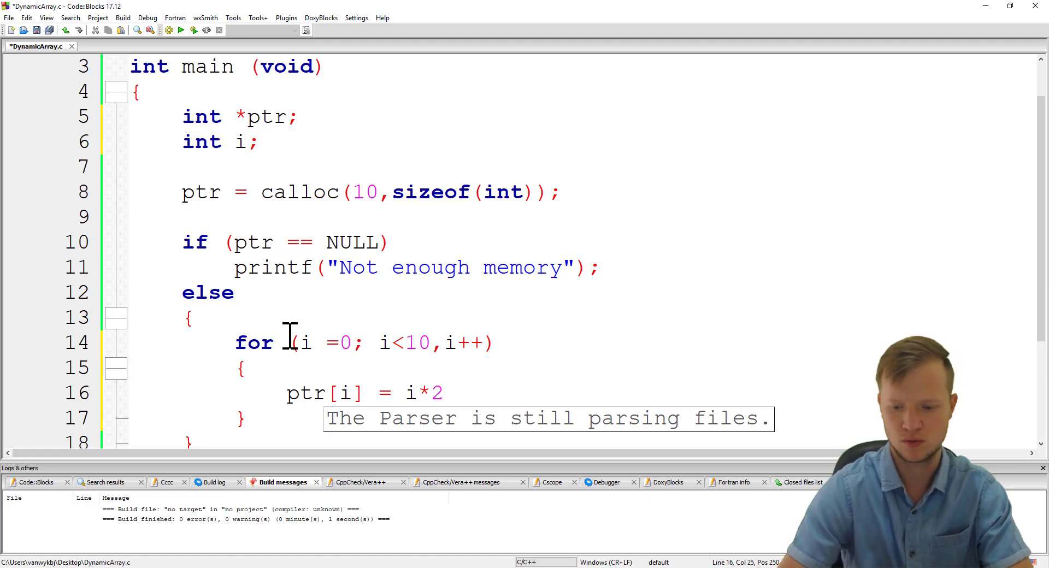
text(;)
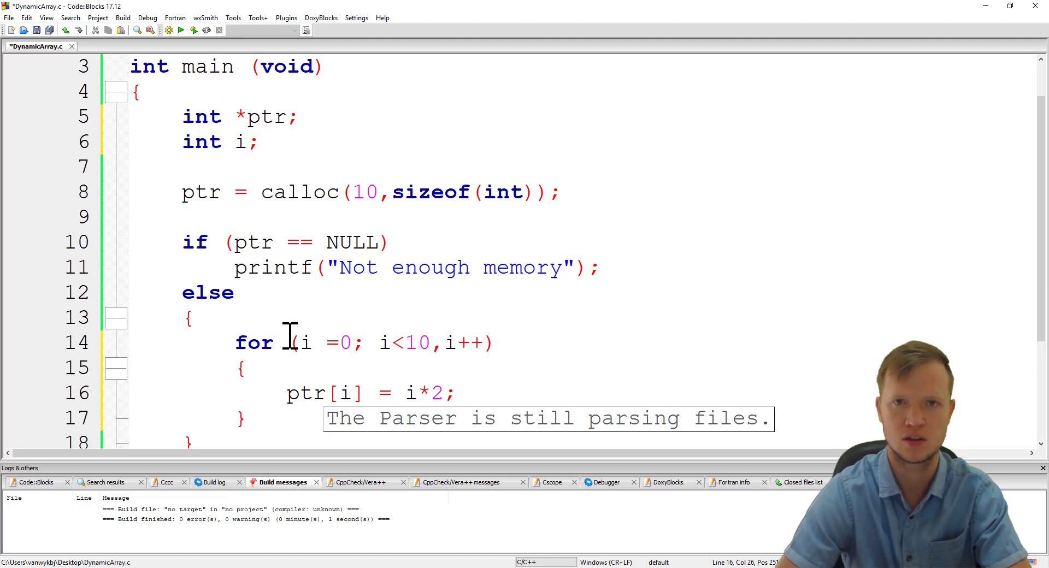
scroll(down, 3)
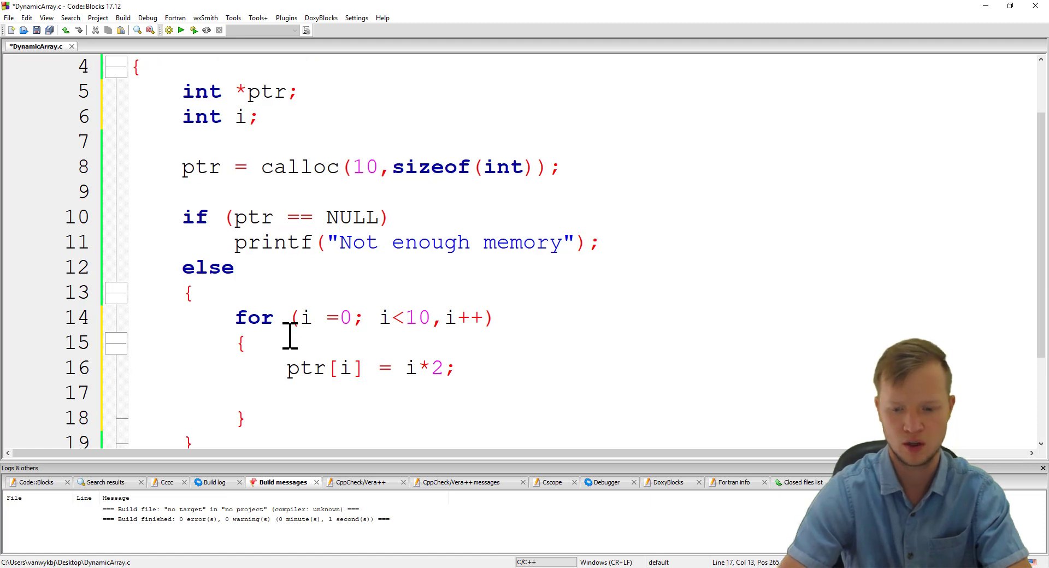
- Complete the loop's printf("%d ", ptr[i]) and save DynamicArray.c
text(printf9)
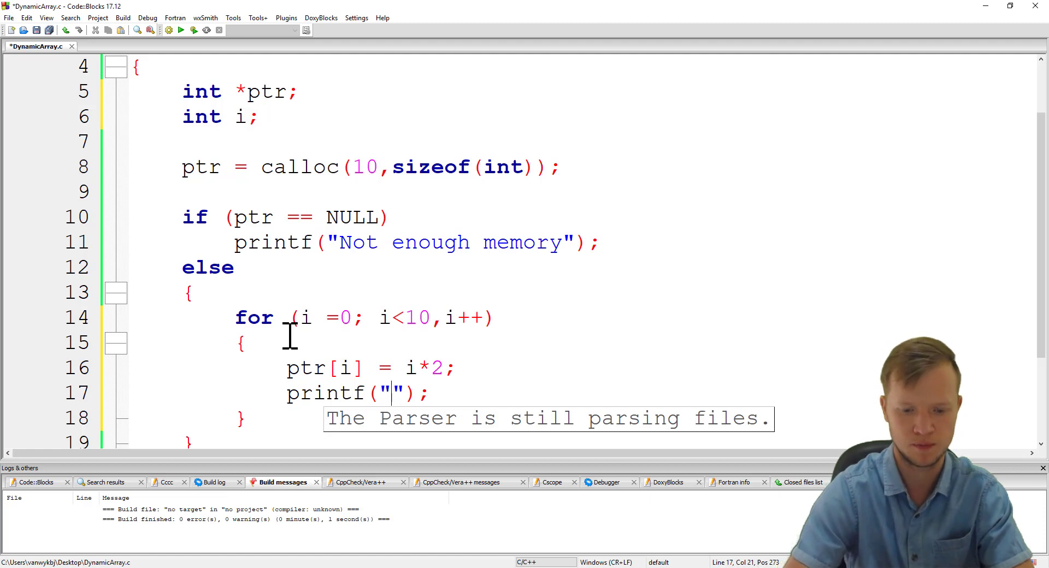
text(%d)
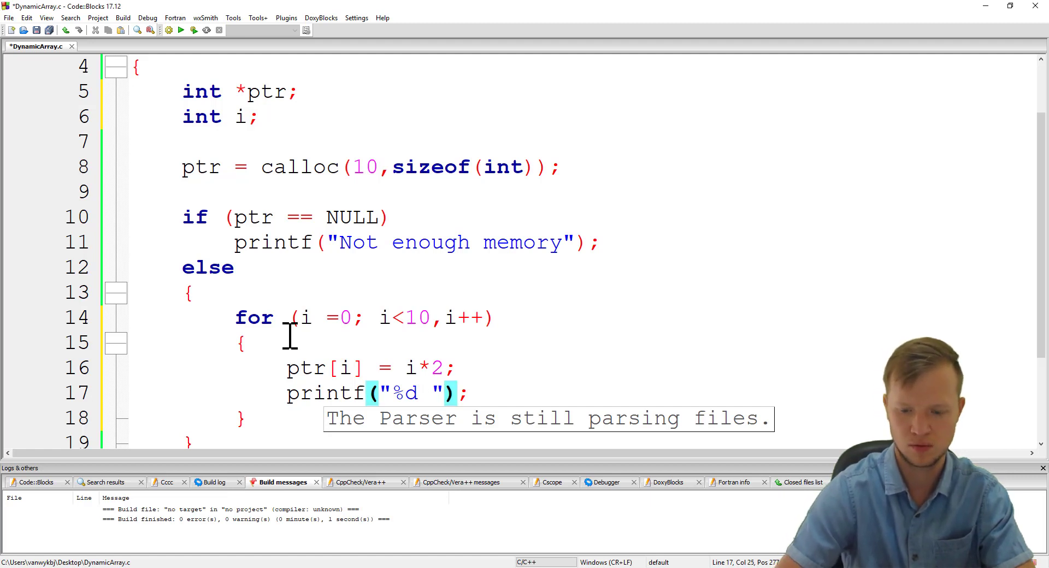
text(,ptr[)
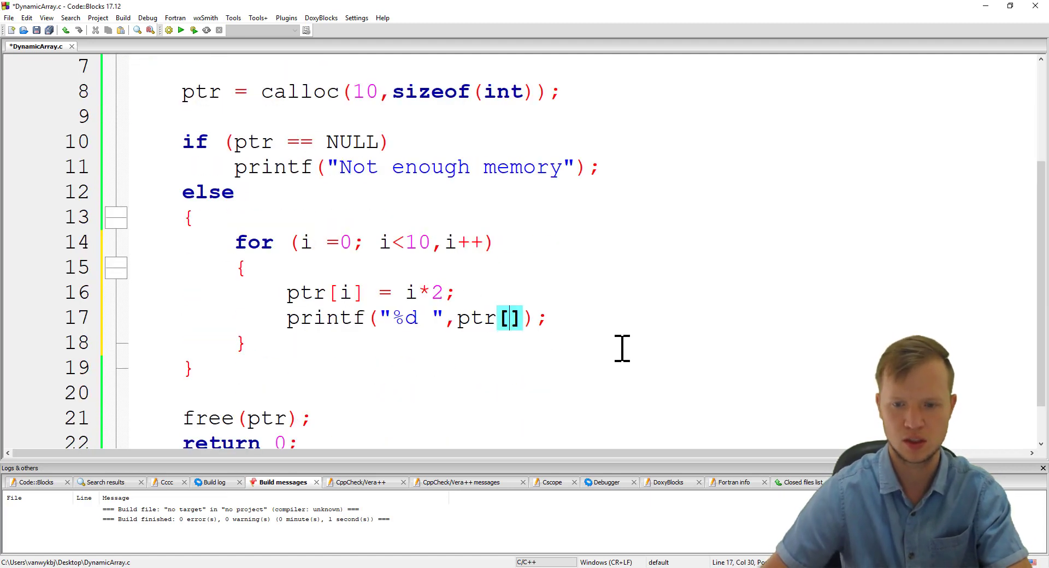
text(i)
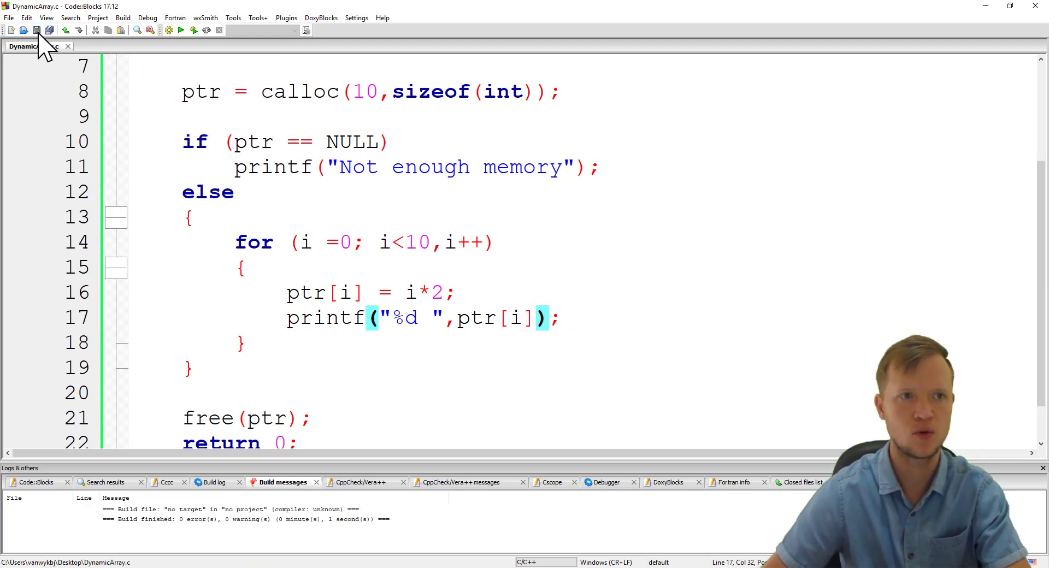
mouse_move(321, 217)
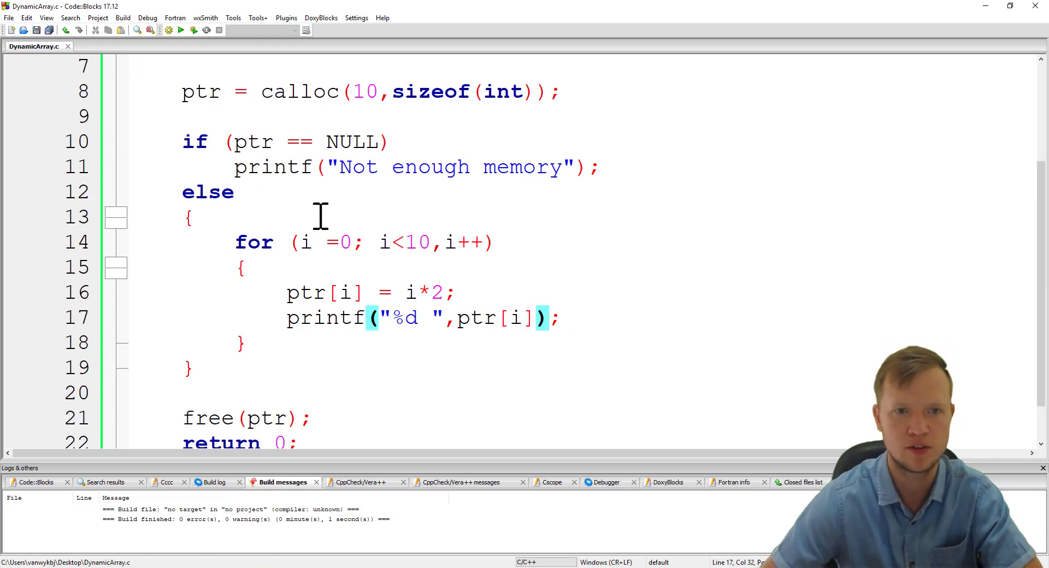
mouse_move(308, 242)
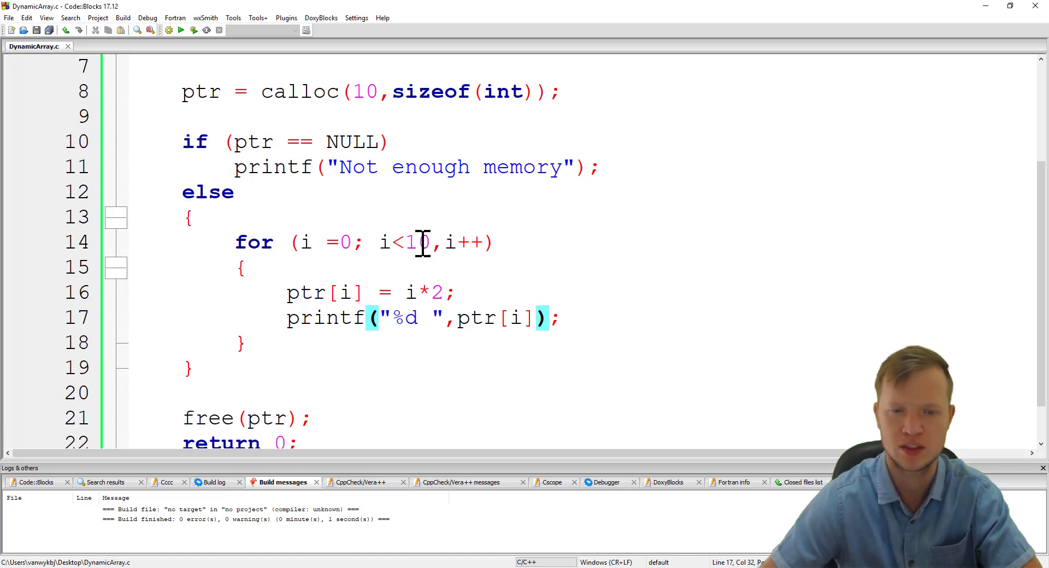
click(288, 292)
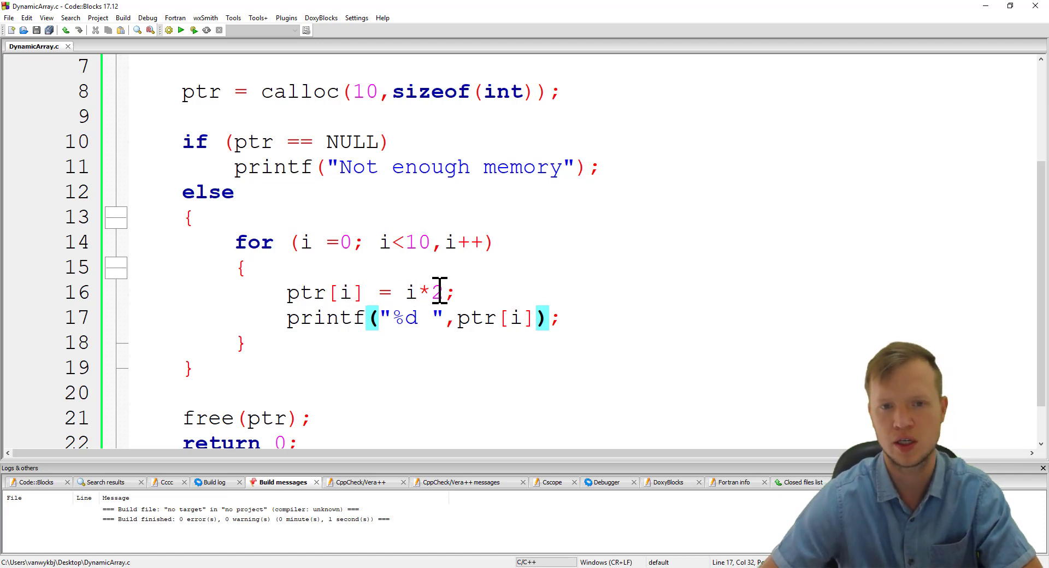
mouse_move(394, 293)
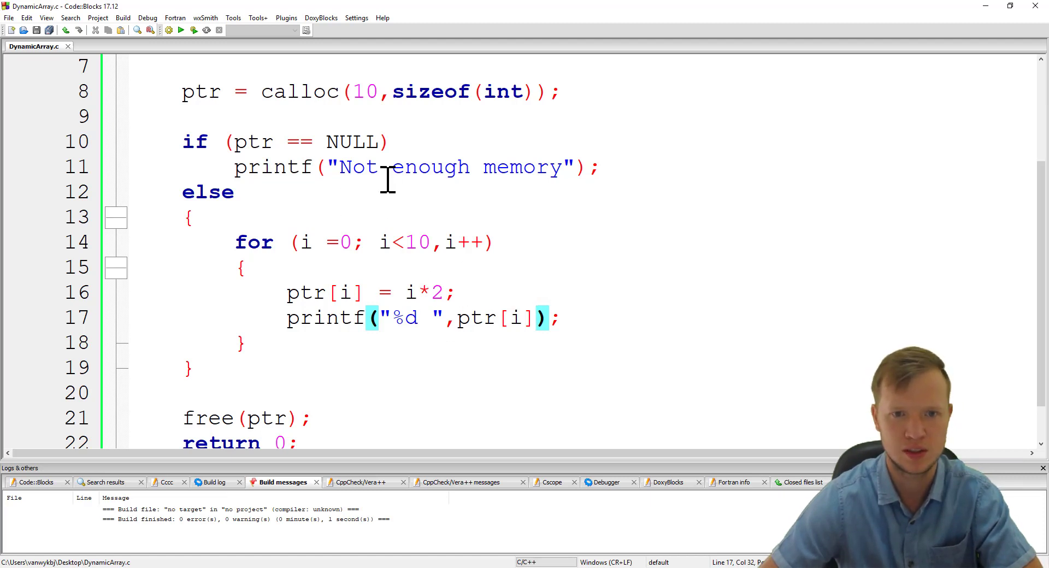
mouse_move(193, 30)
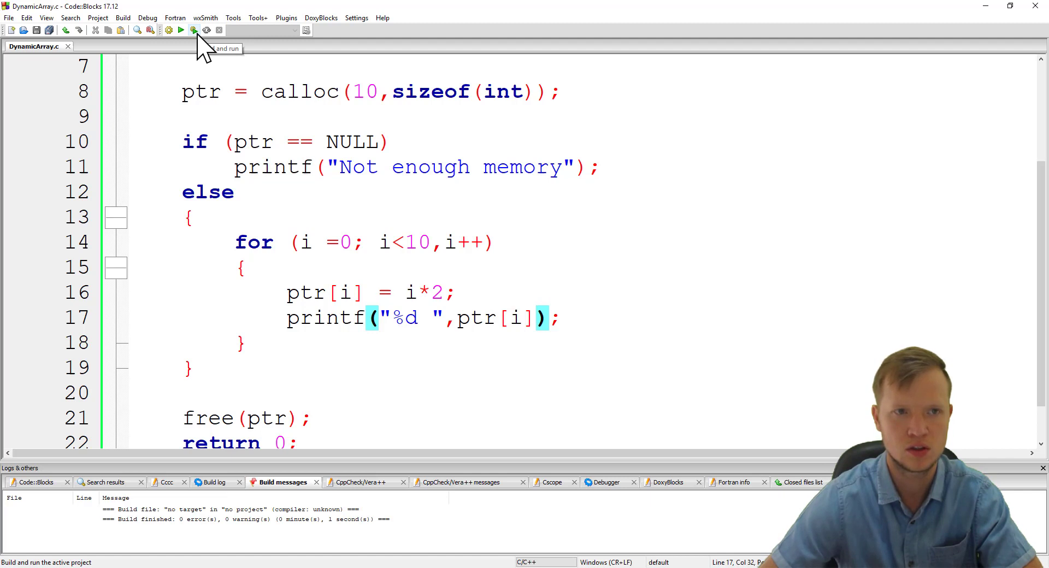
- Build, replace the comma before i++ with a semicolon on line 14, and rebuild
click(194, 30)
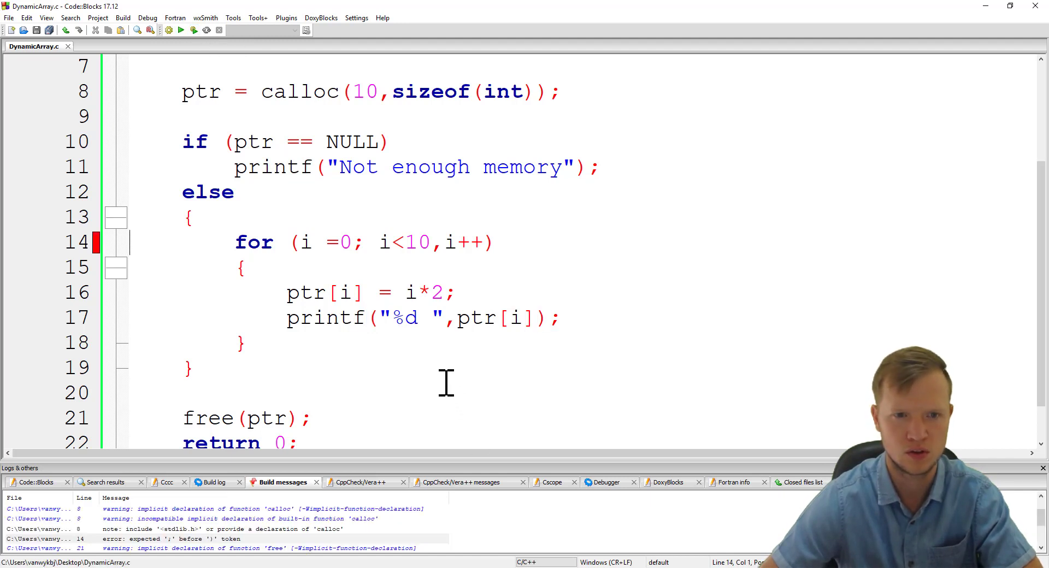
click(433, 241)
text(; )
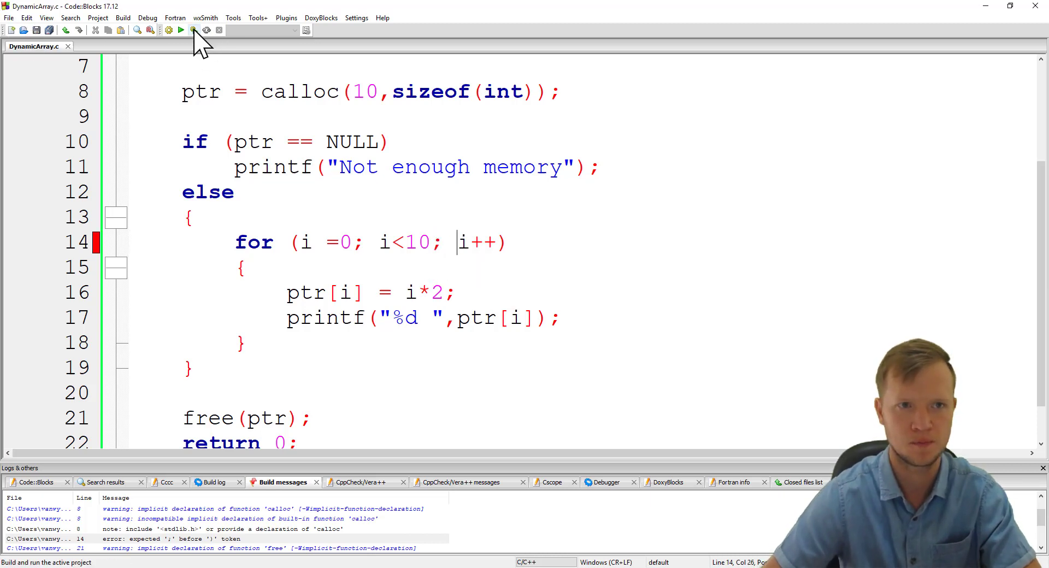
click(168, 30)
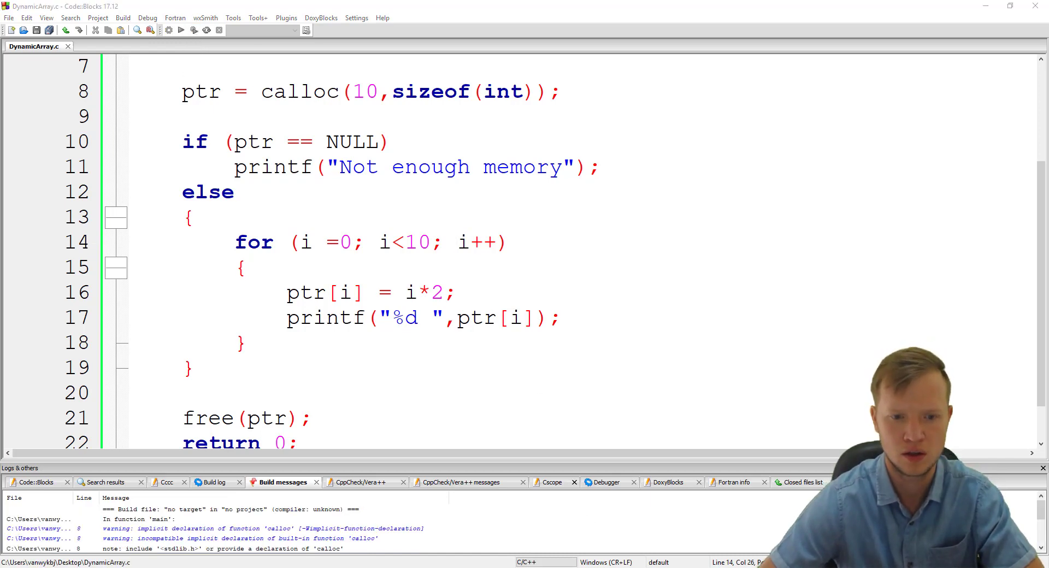
click(181, 30)
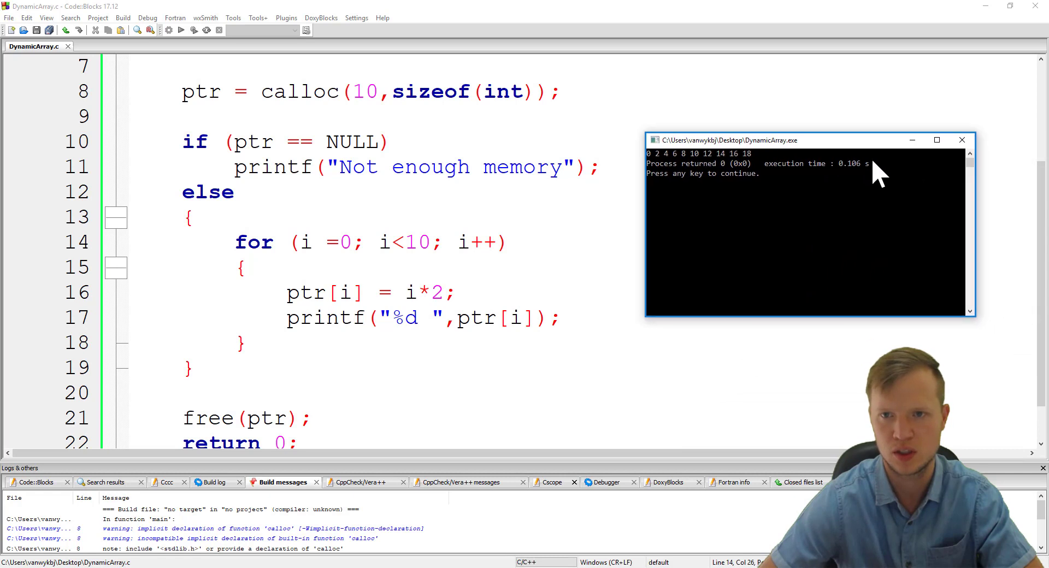
mouse_move(823, 475)
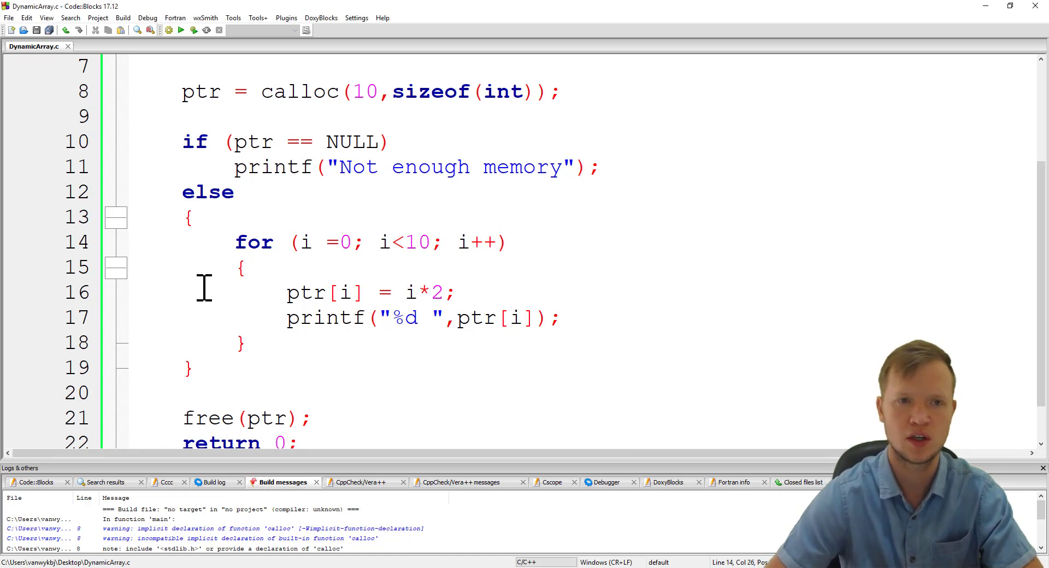
mouse_move(233, 387)
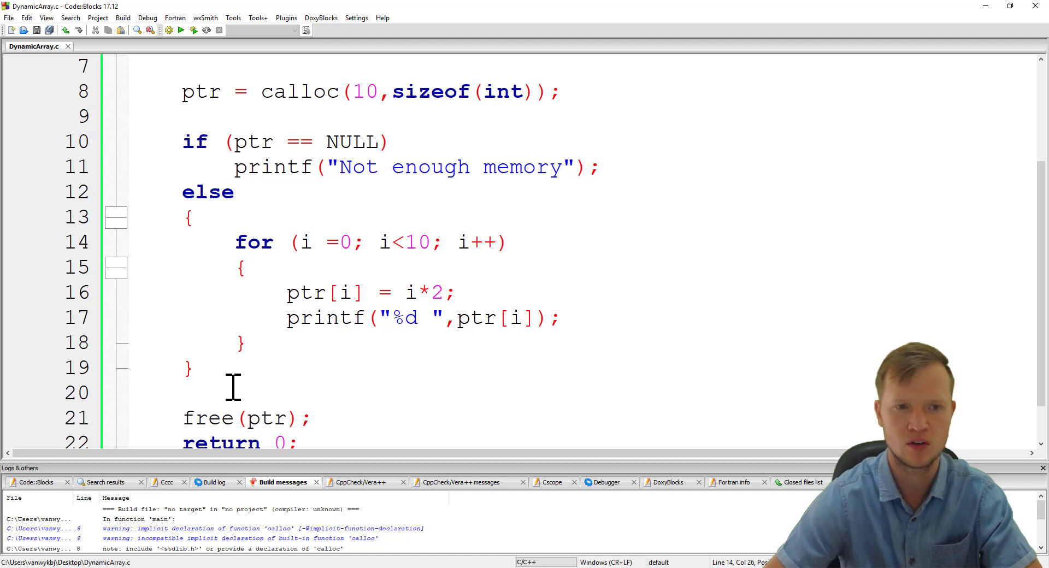
- Add ptr = calloc(50,sizeof(int)); after the first free(ptr)
click(200, 393)
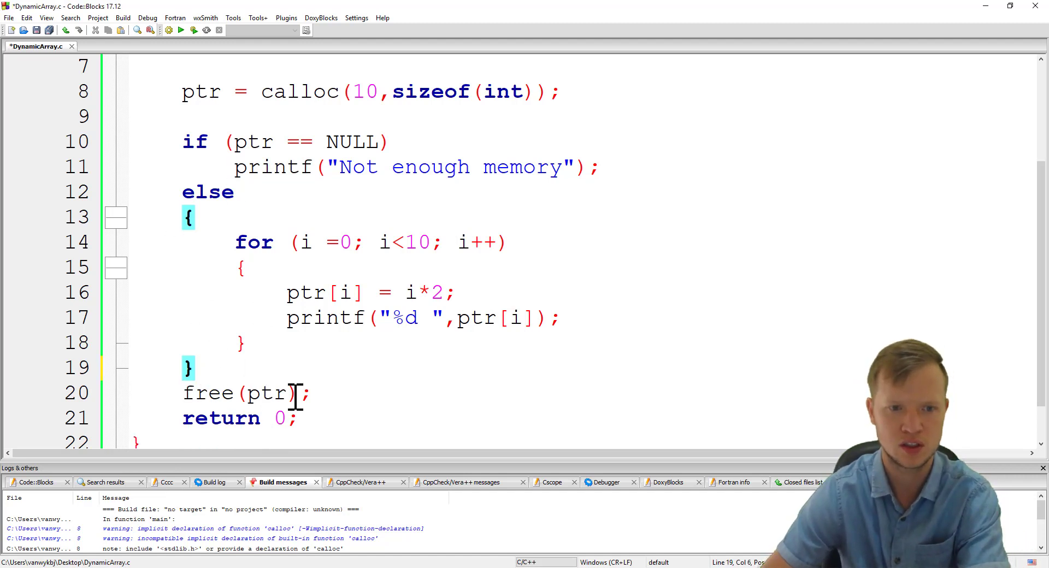
scroll(up, 3)
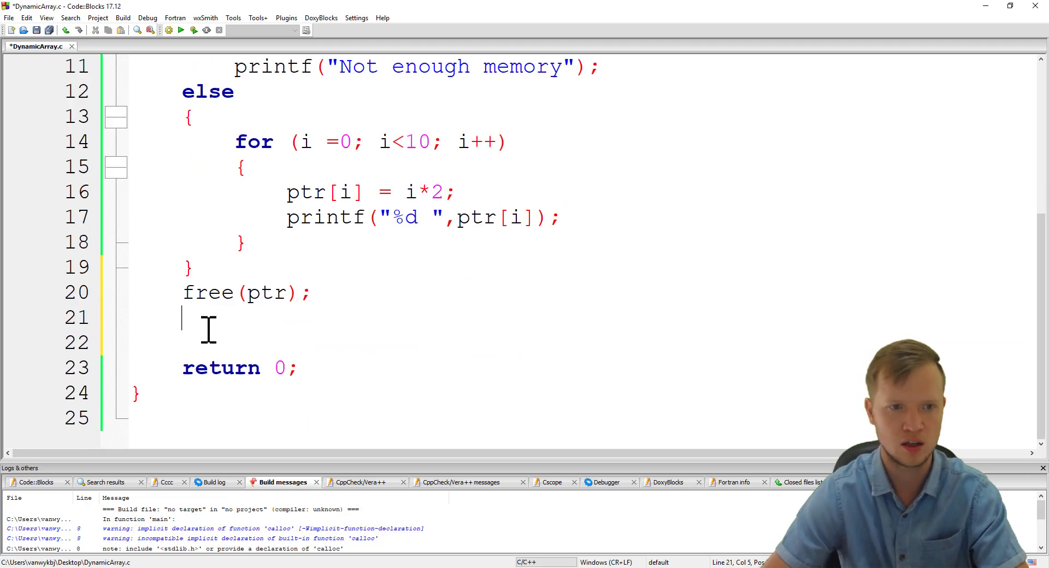
text(ptr = calloc(10,sizeof(int));)
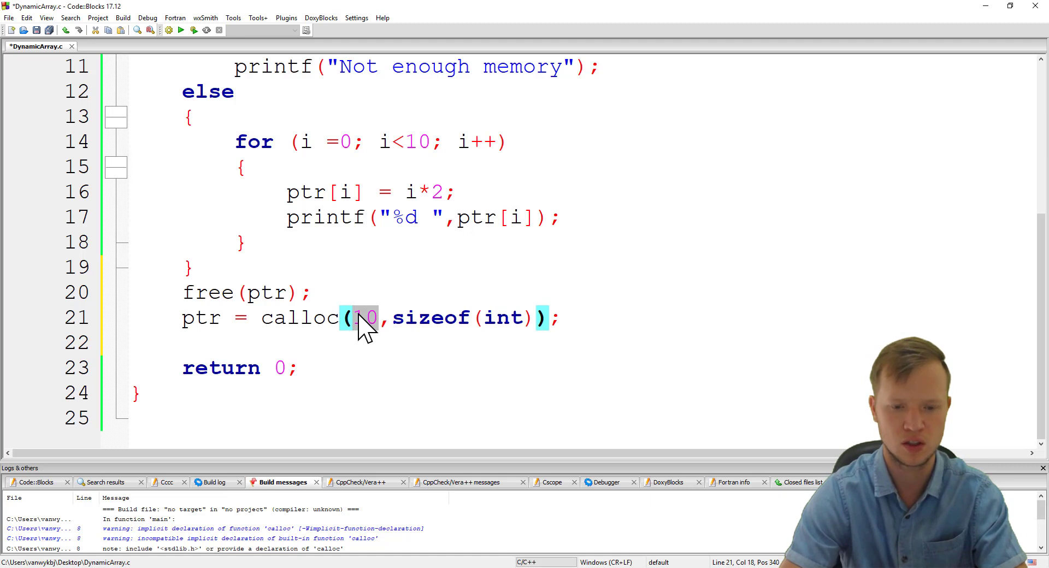
text(50)
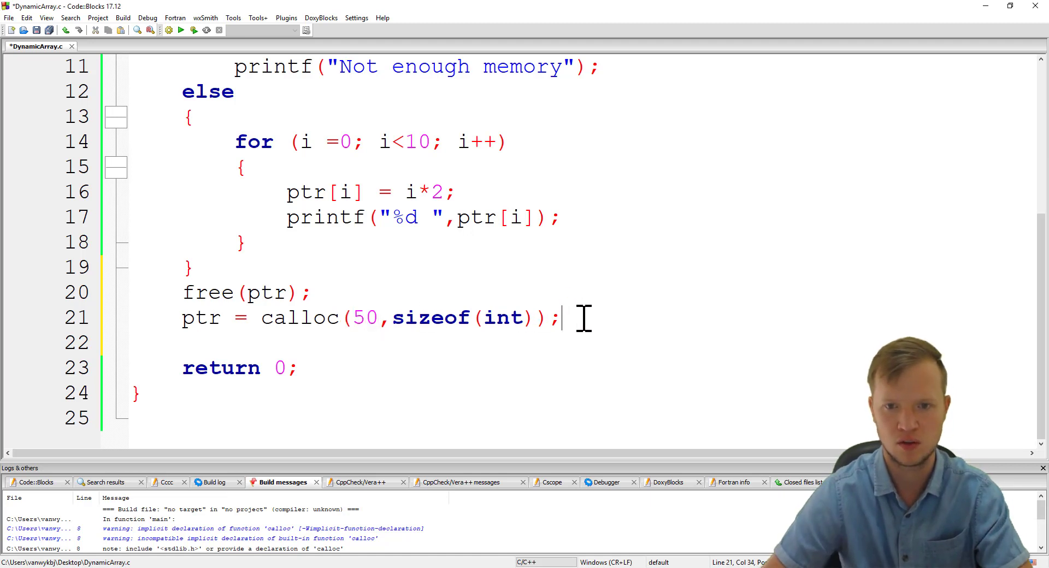
- Add a second free(ptr); and highlight the new calloc and free lines
text(free()
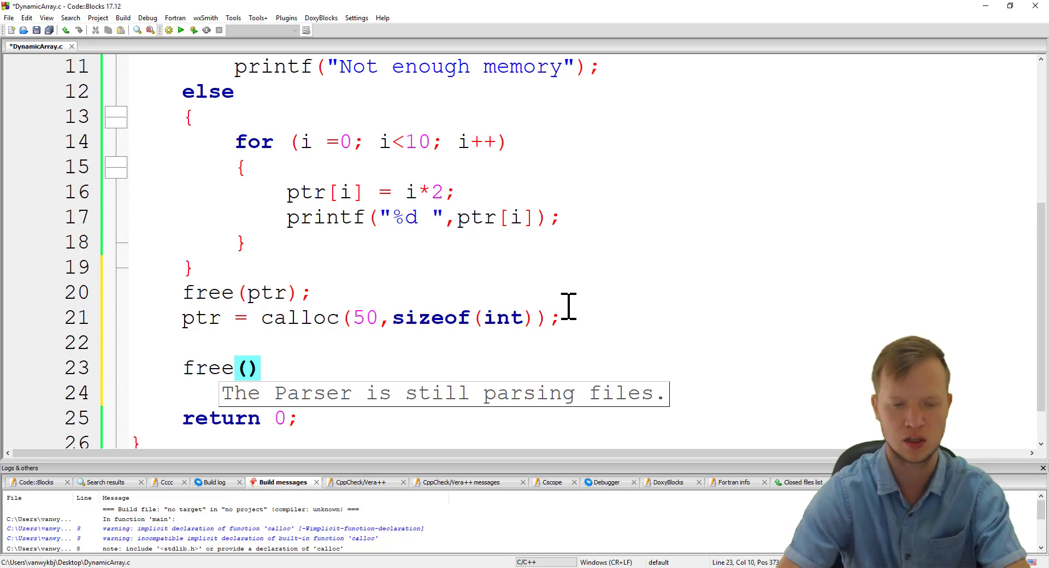
text(ptr)
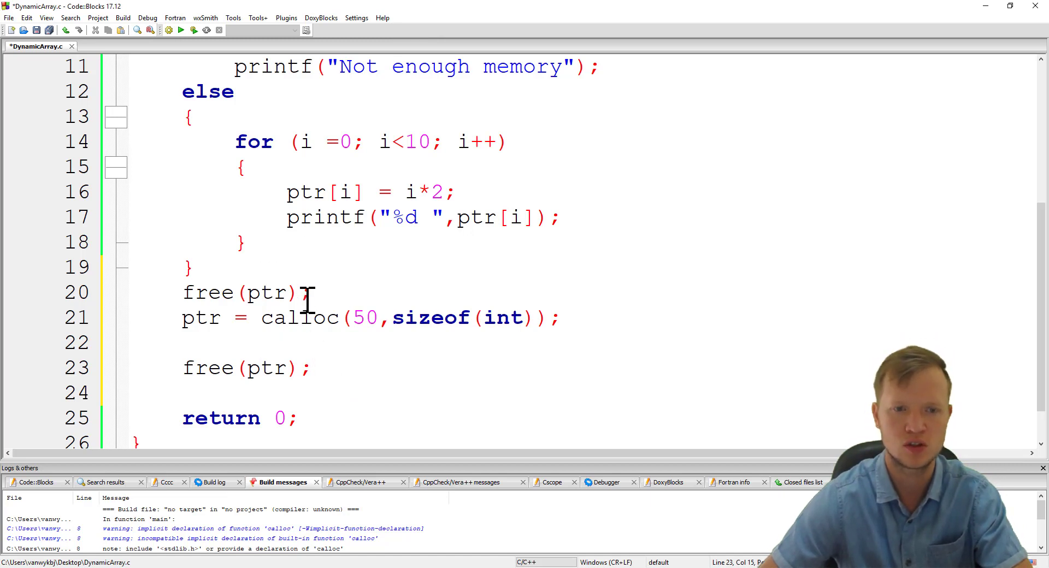
drag(307, 292, 301, 318)
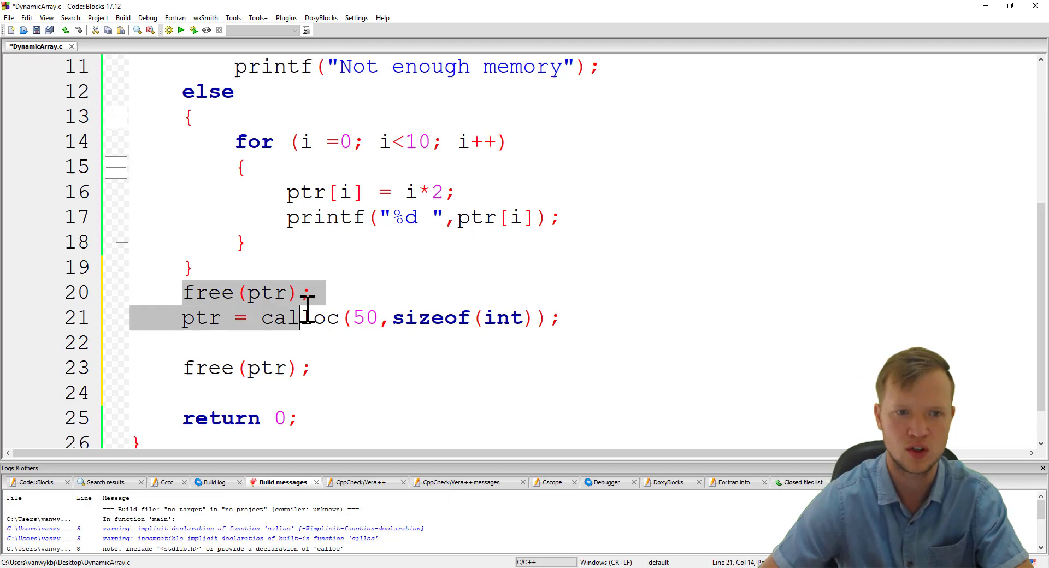
click(562, 318)
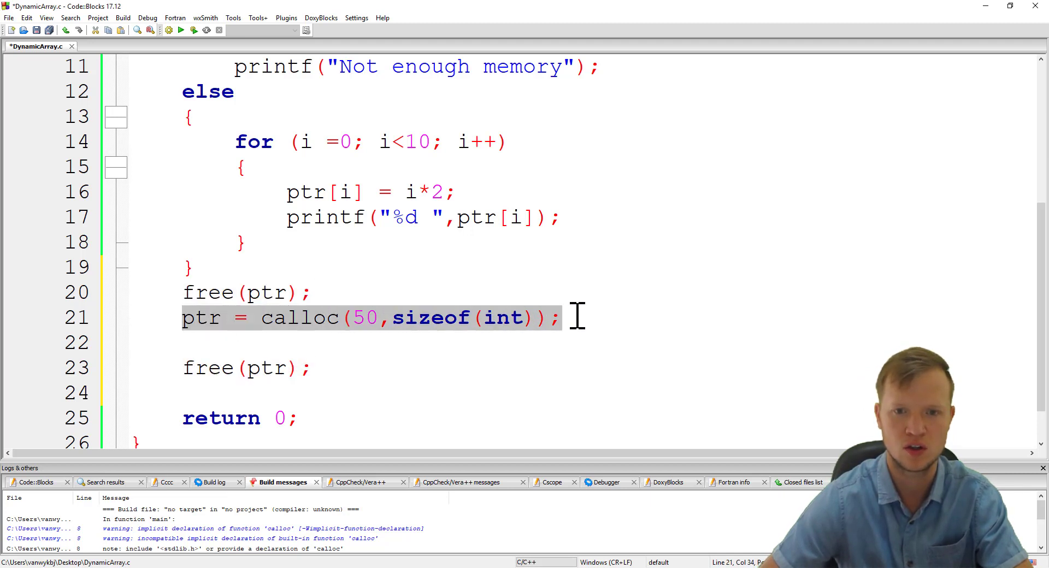
mouse_move(336, 347)
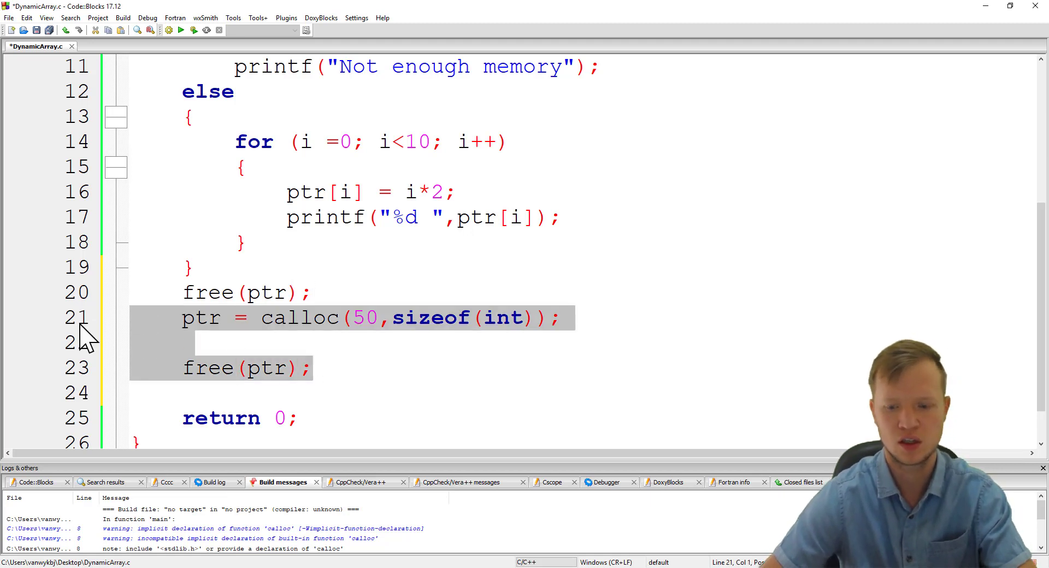
- Delete the 50-int calloc and second free, then highlight calloc's count 10 and the for loop
key(Delete)
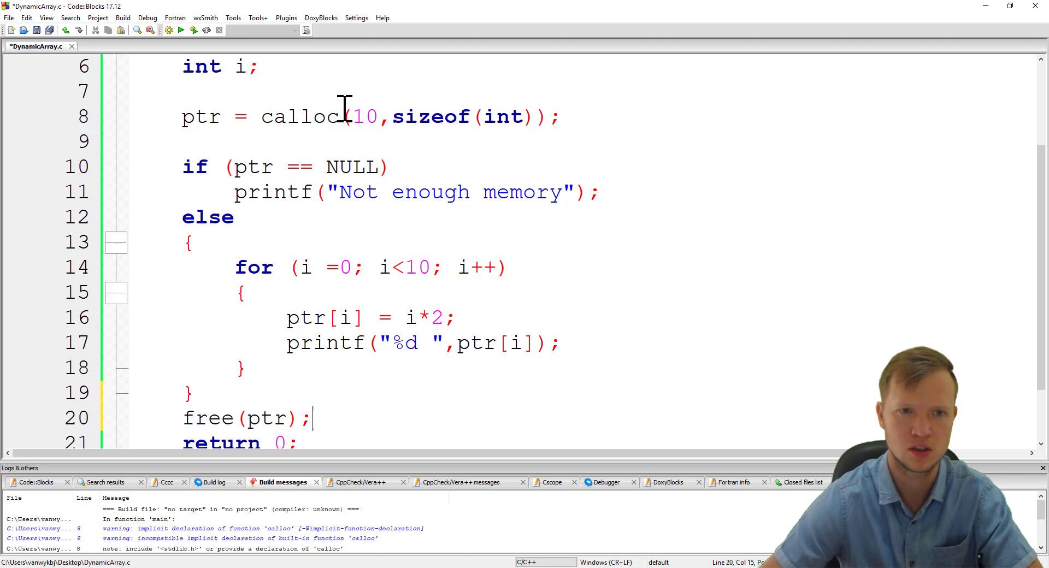
double_click(301, 116)
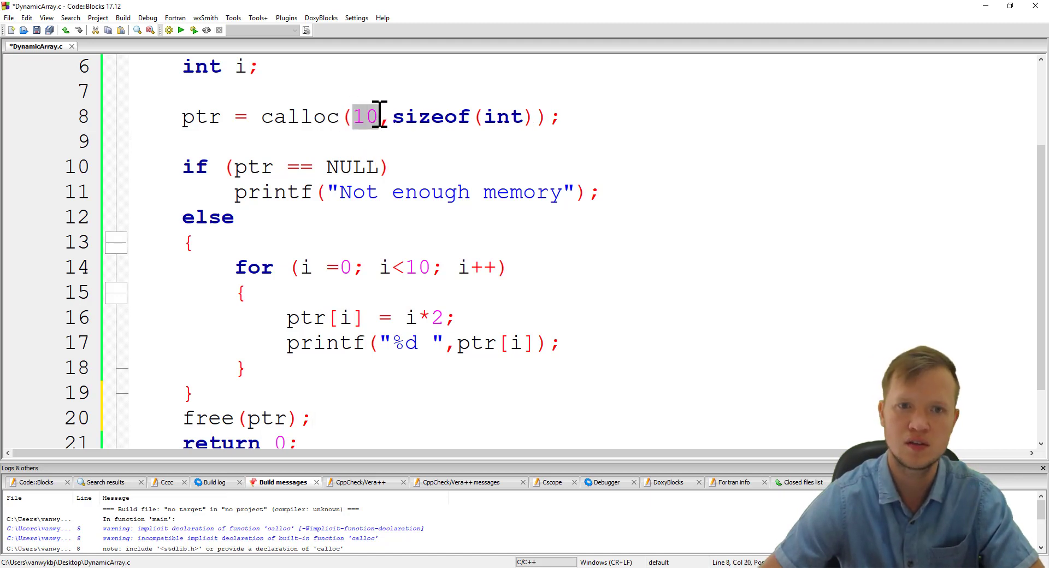
mouse_move(401, 141)
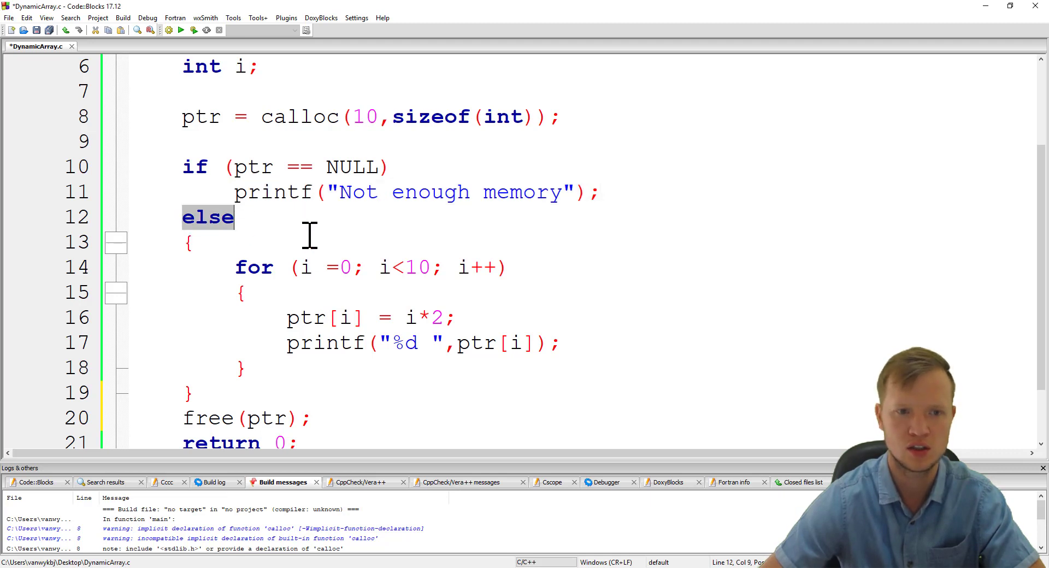
drag(236, 267, 244, 366)
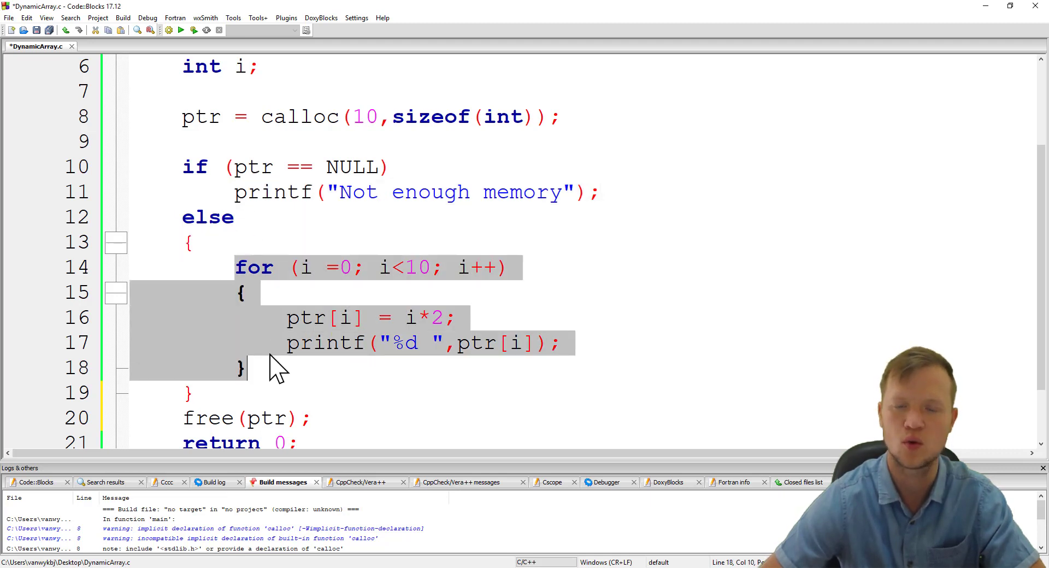
mouse_move(301, 334)
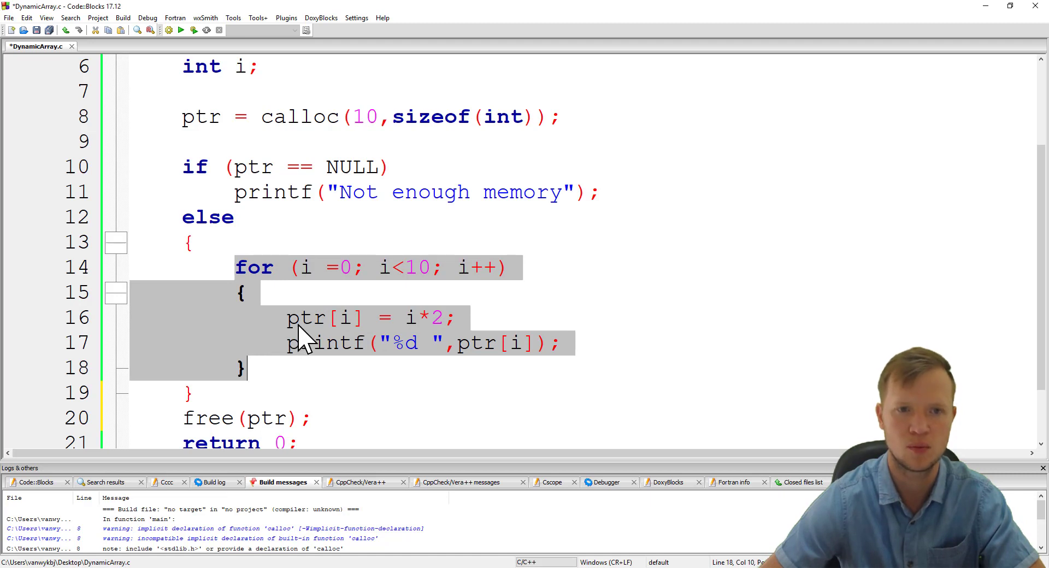